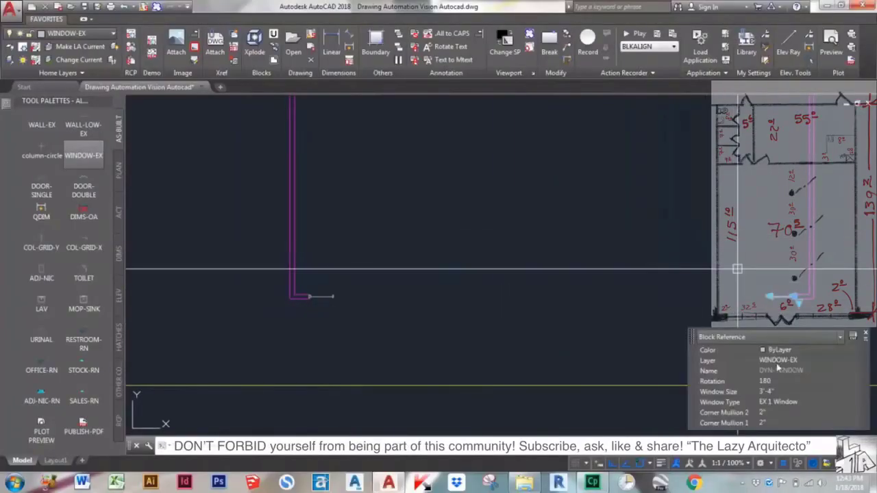
Step: Switch from the finished dynamic window demo to the empty floor plan.dwg drawing
click(801, 392)
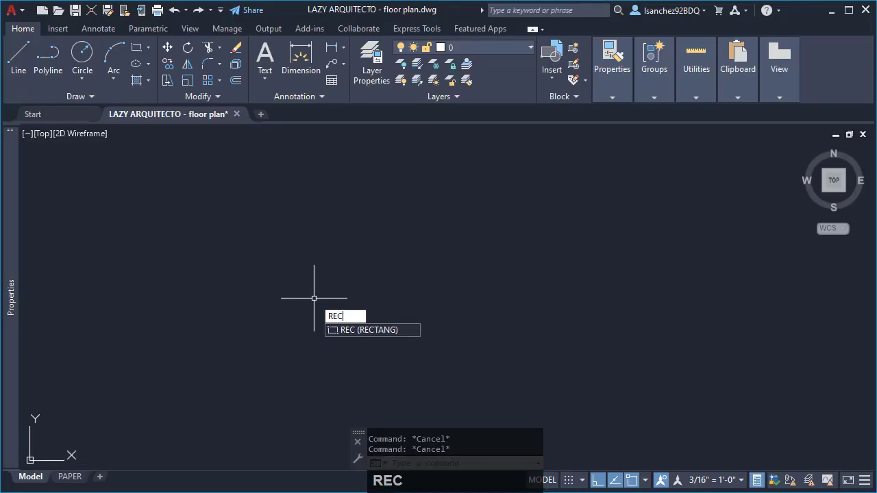
Step: Draw the first jamb as a rectangle with exact dimensions (width 4.5)
click(314, 298)
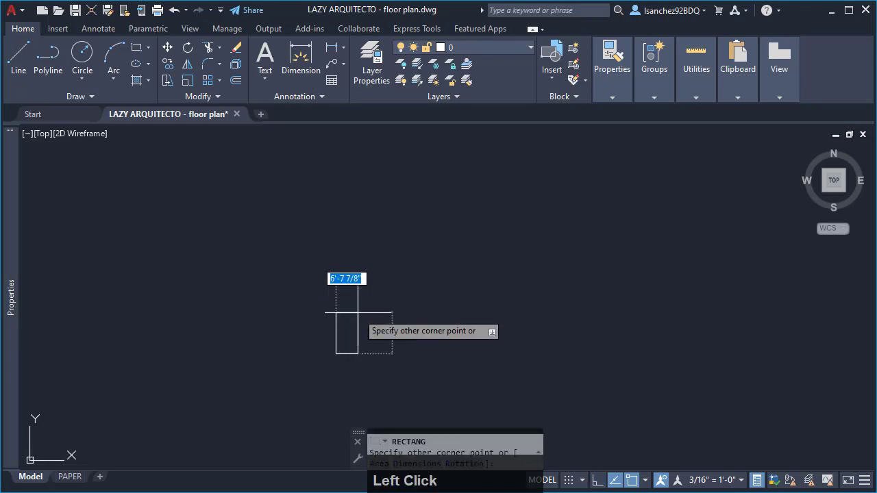
key(space)
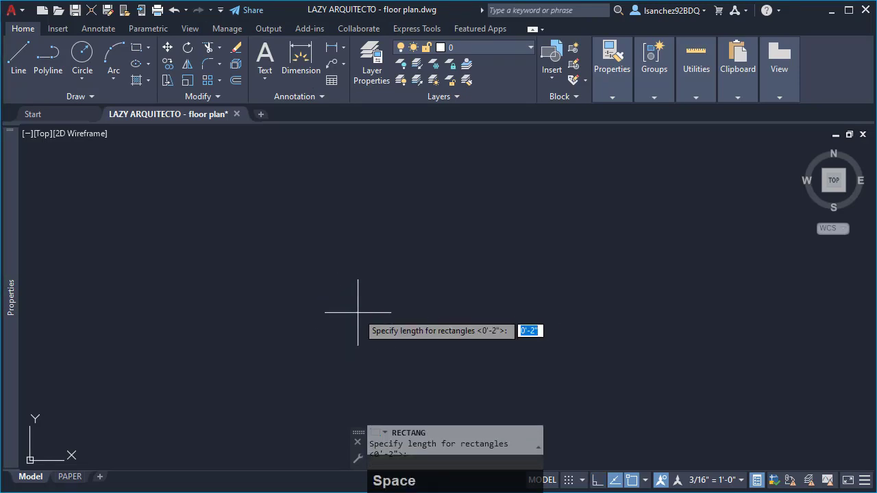
key(enter)
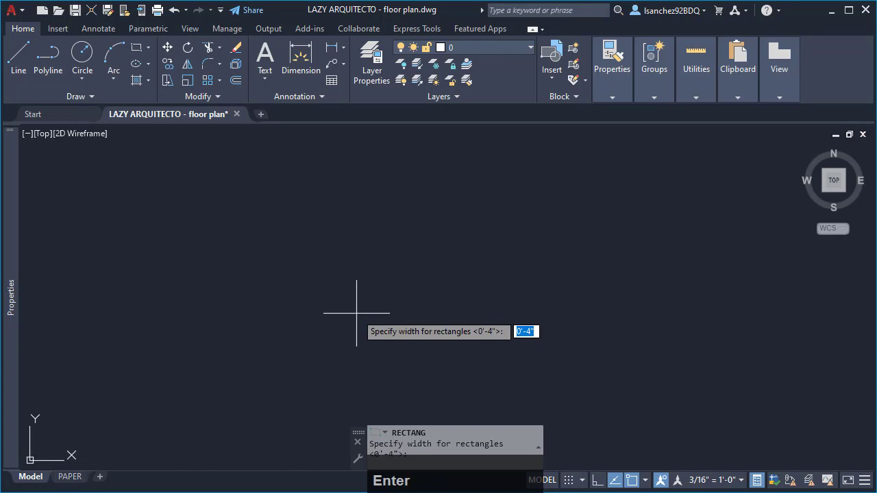
text(4.5)
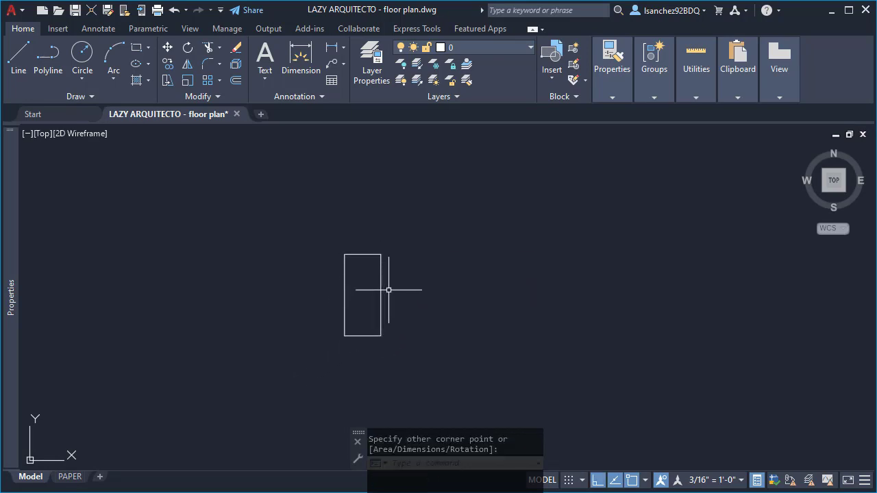
Step: Copy the jamb rectangle to the right with CO to form the second jamb
text(CO)
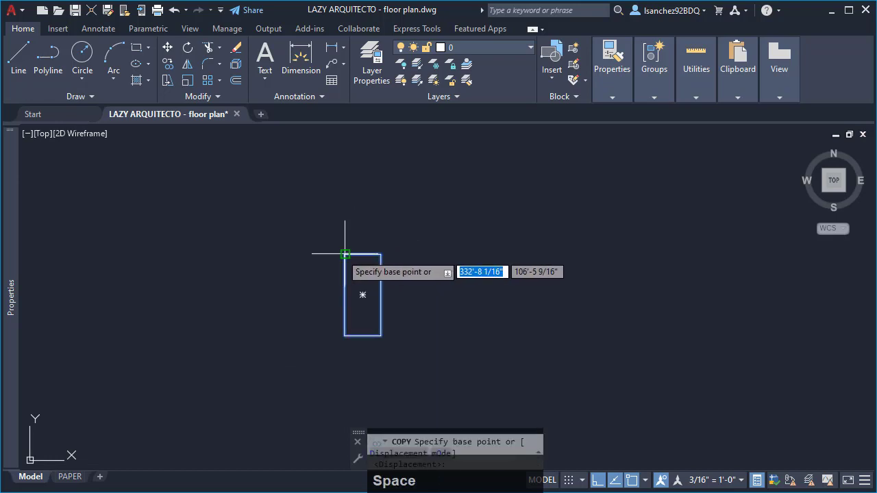
click(345, 254)
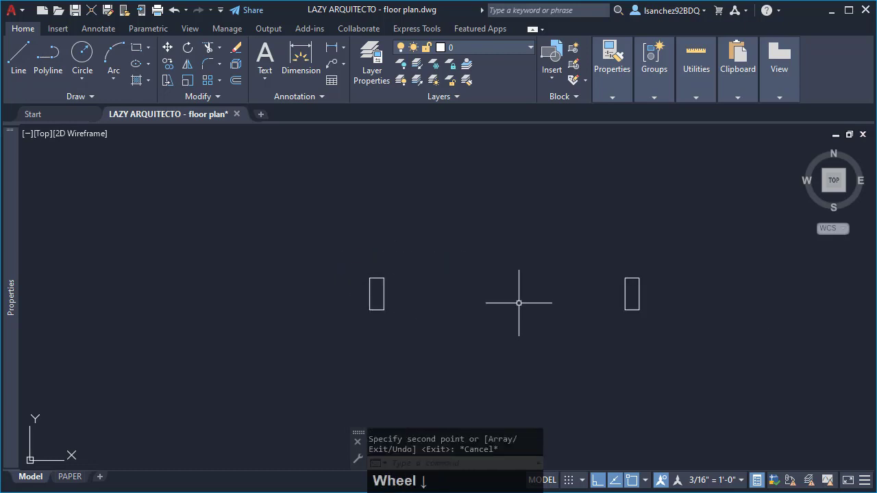
click(595, 309)
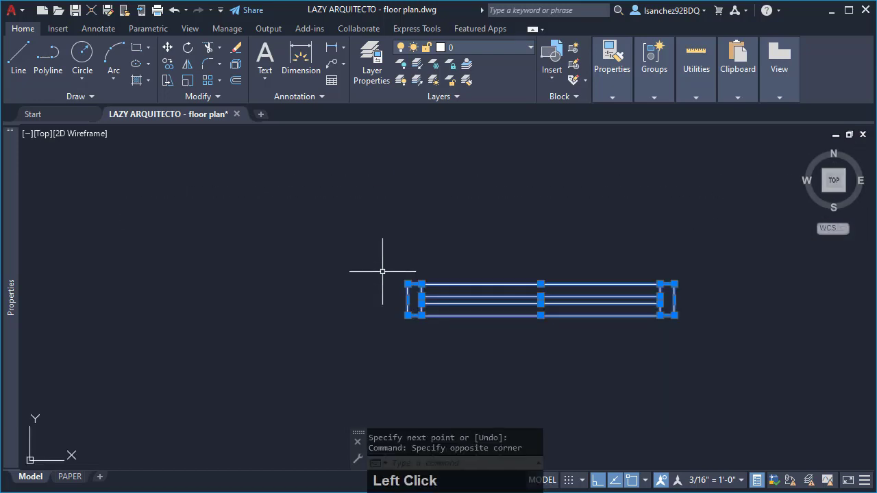
Step: Define the six window objects as block DYNAMIC_WINDOW_PLAN with an on-screen base point
text(Blo)
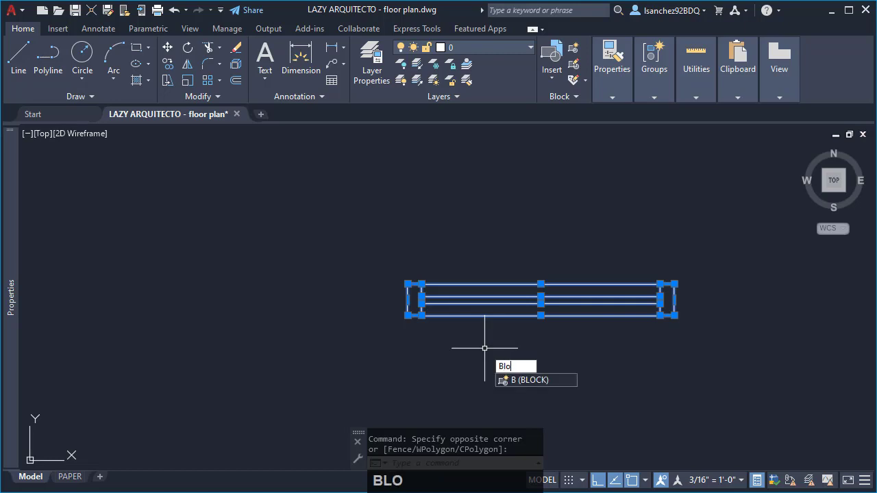
text(c)
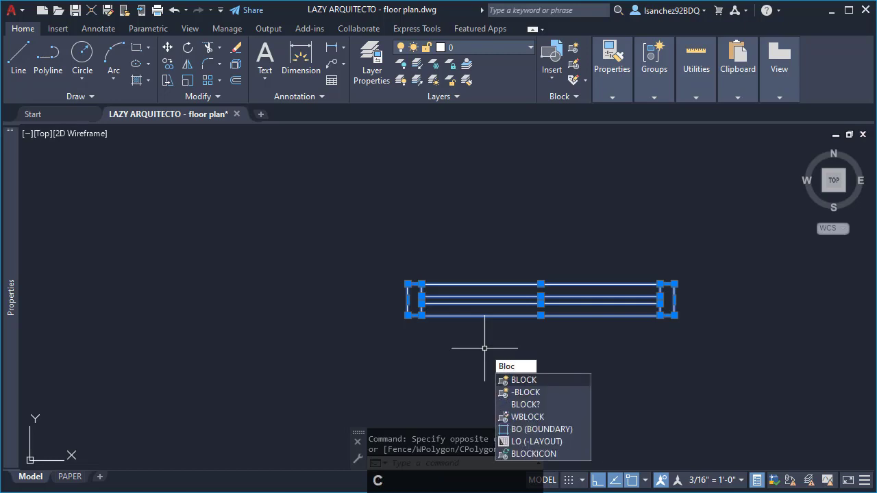
click(485, 348)
text(DYNAMIC_WINDOW_PLAN)
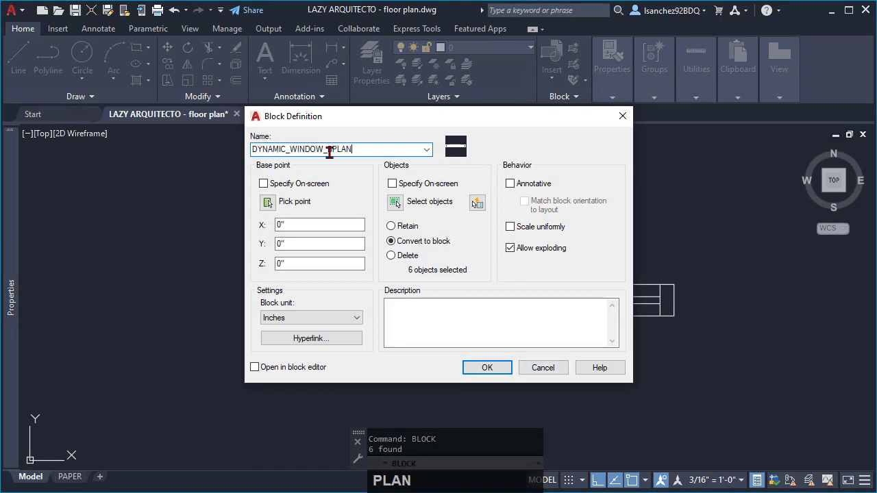
key(BackSpace)
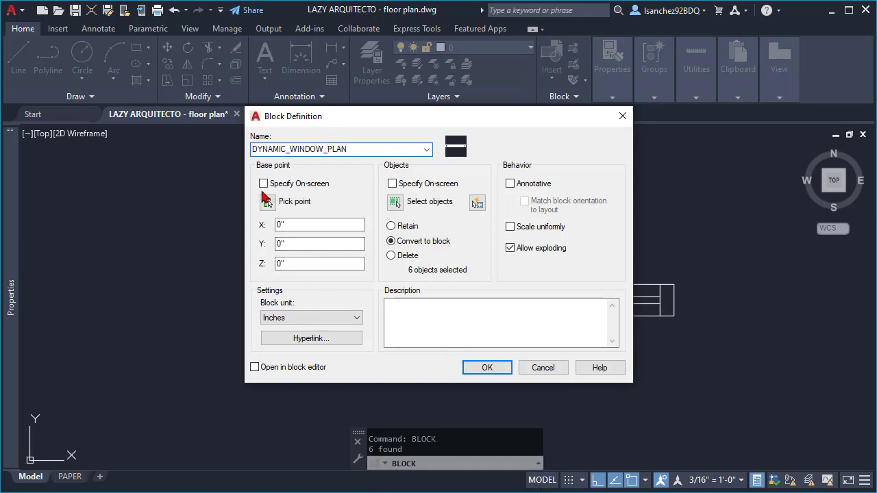
click(263, 184)
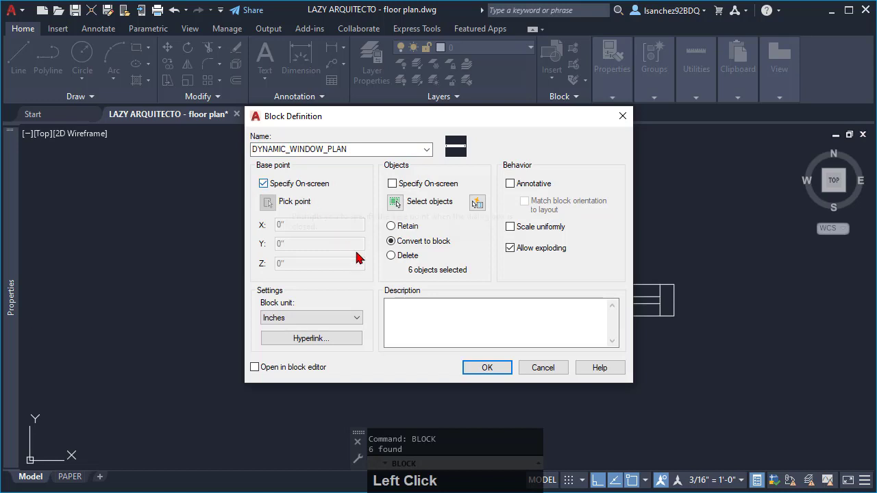
click(487, 367)
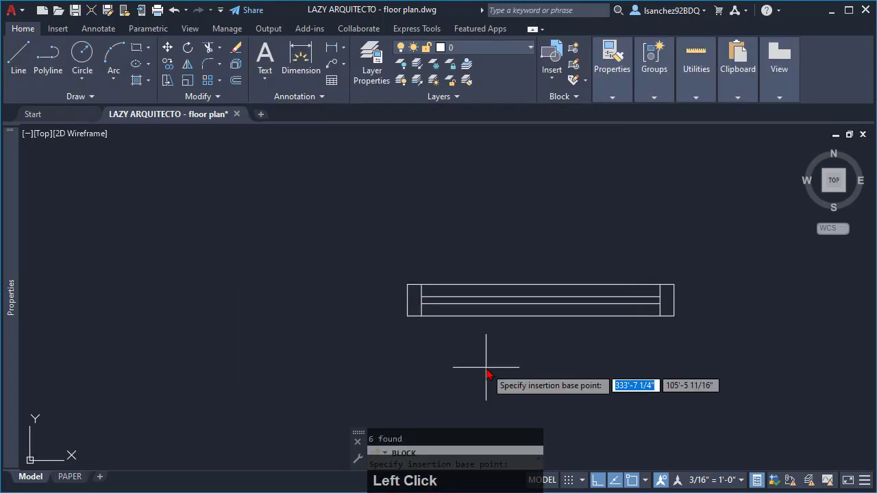
mouse_move(408, 299)
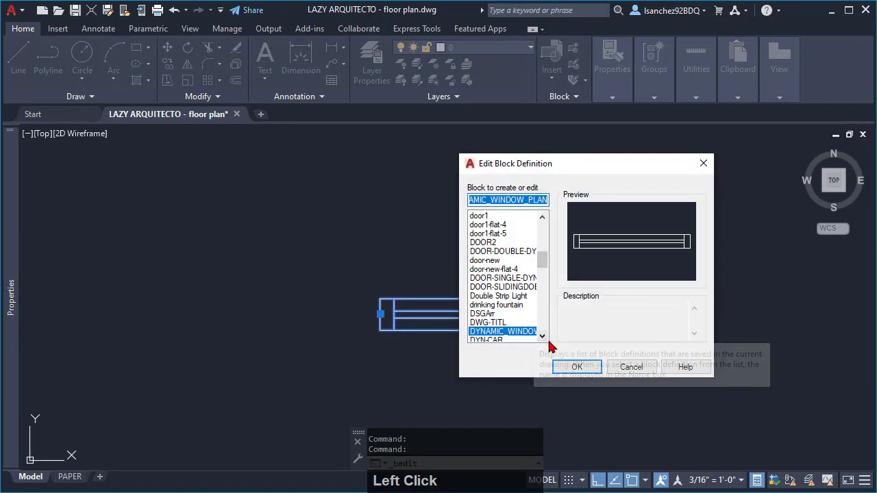
Step: Edit DYNAMIC_WINDOW_PLAN in the Block Editor and toggle the authoring palettes
click(576, 367)
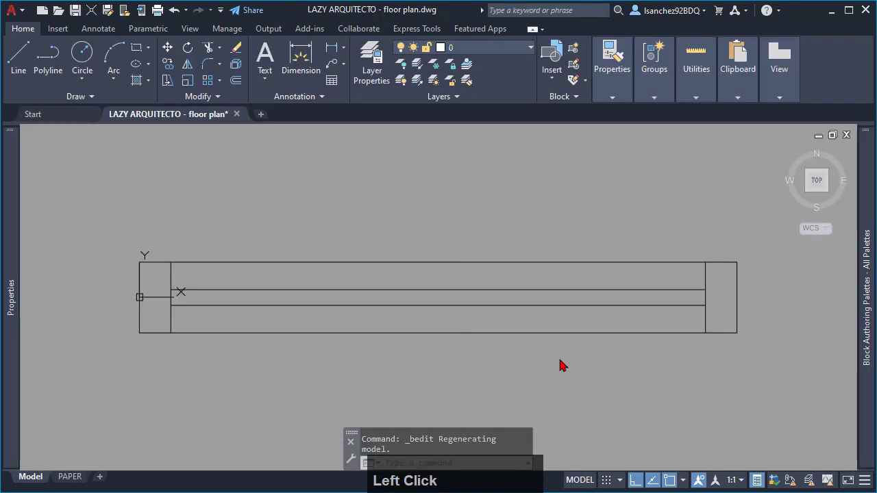
click(350, 253)
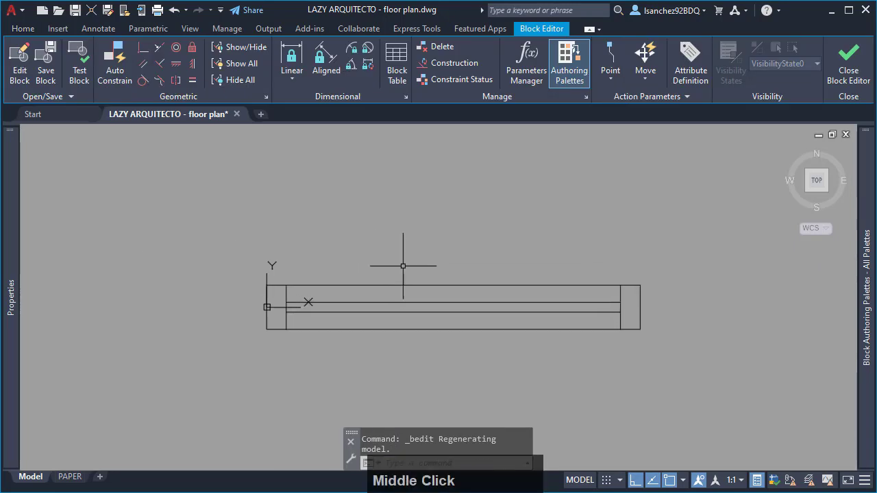
drag(403, 266, 384, 244)
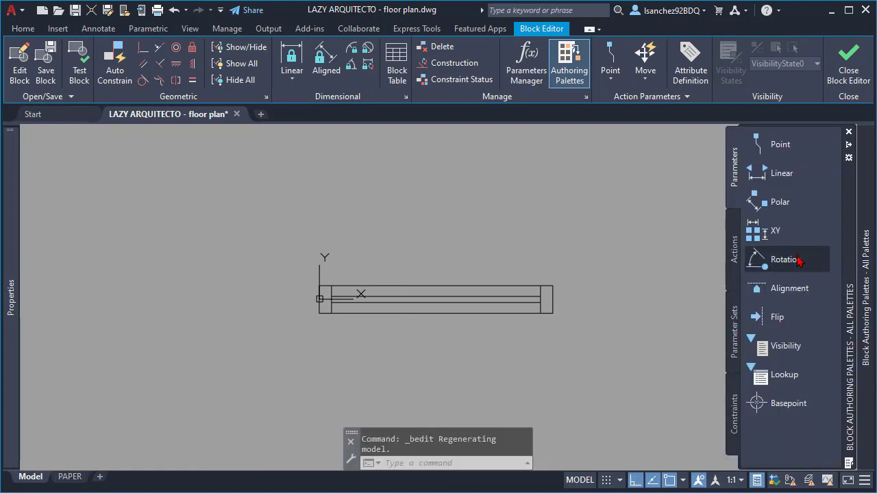
click(571, 61)
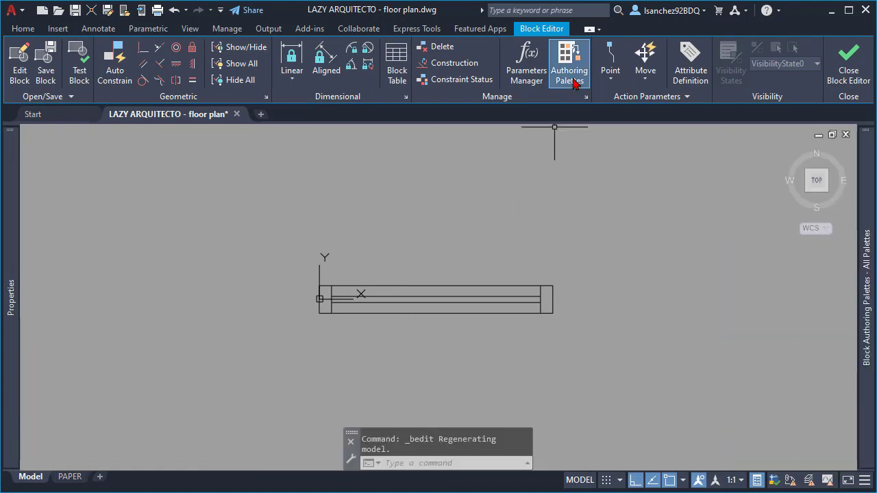
mouse_move(570, 62)
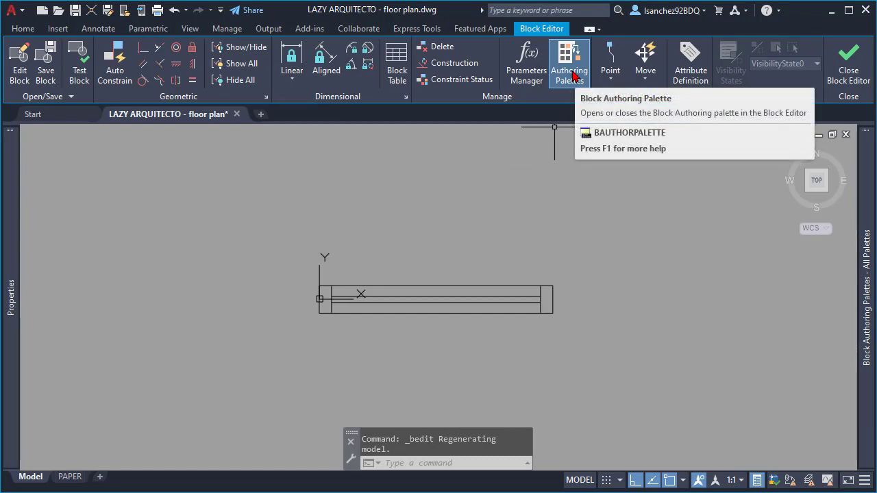
mouse_move(574, 83)
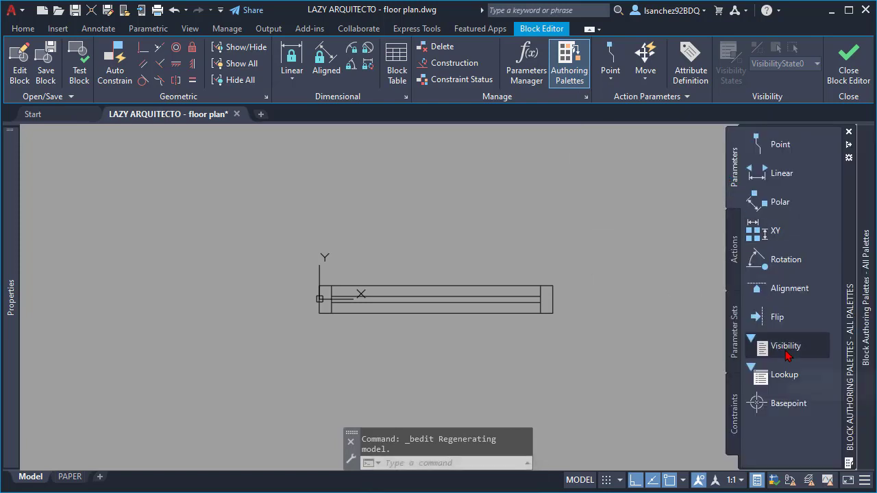
Step: Place a Visibility1 parameter at the window block's left end
click(786, 345)
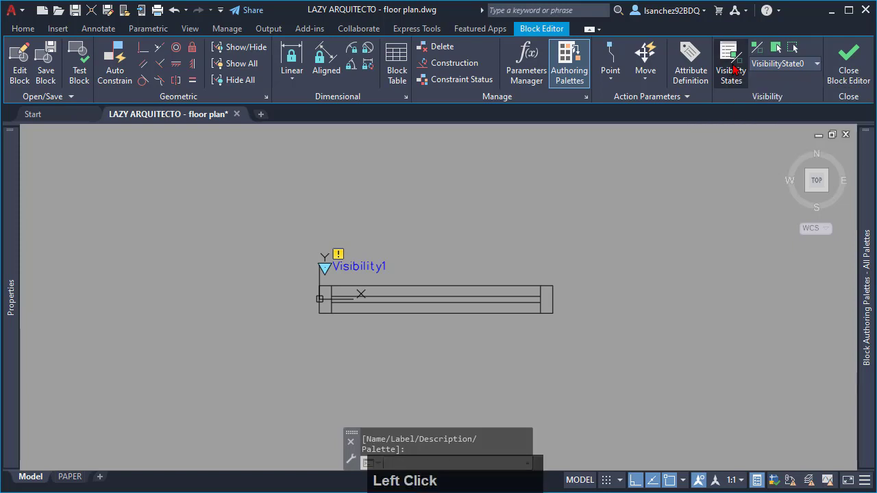
Step: Rename the first visibility state 1-DIVISION and add a 2-DIVISIONS state showing all objects
click(731, 61)
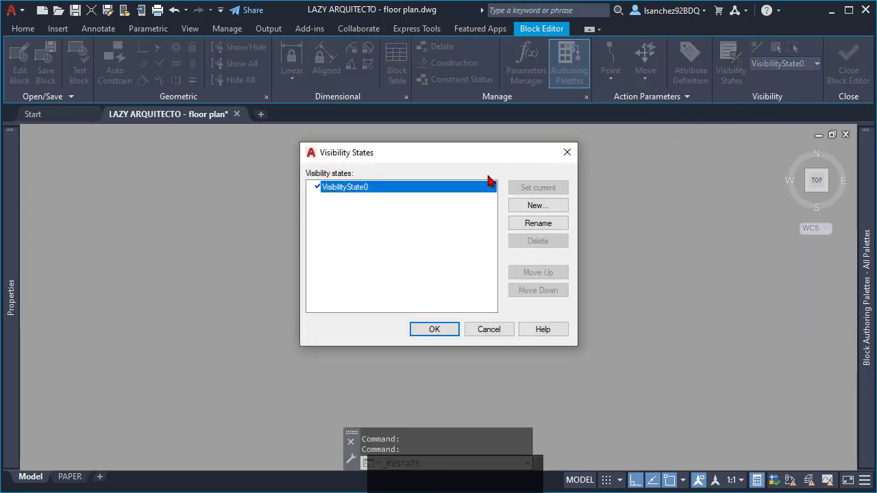
click(537, 222)
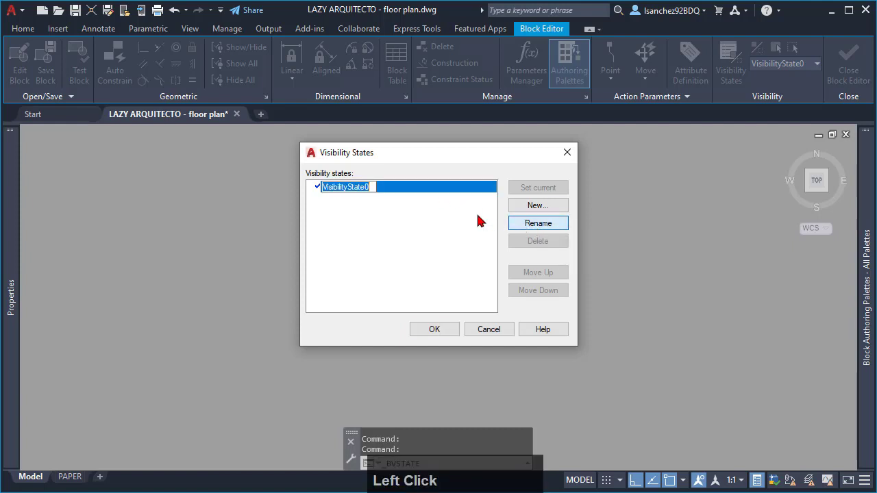
text(1-DIVISION)
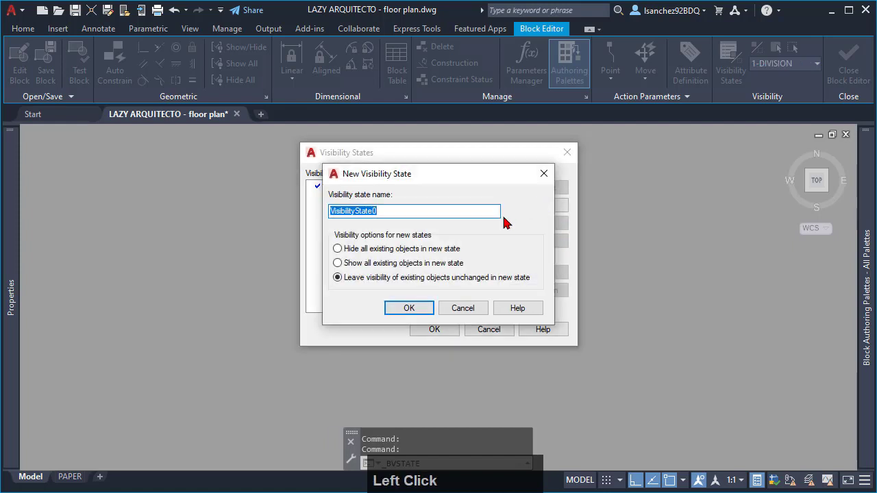
click(337, 264)
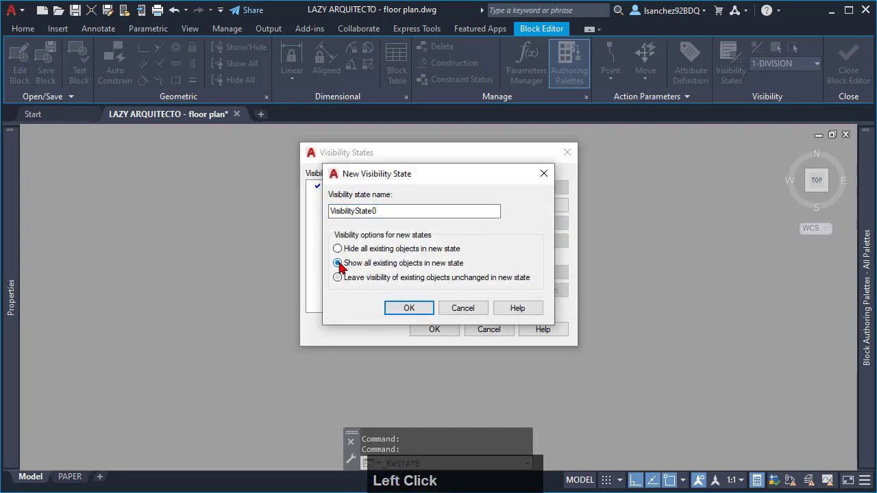
text(2)
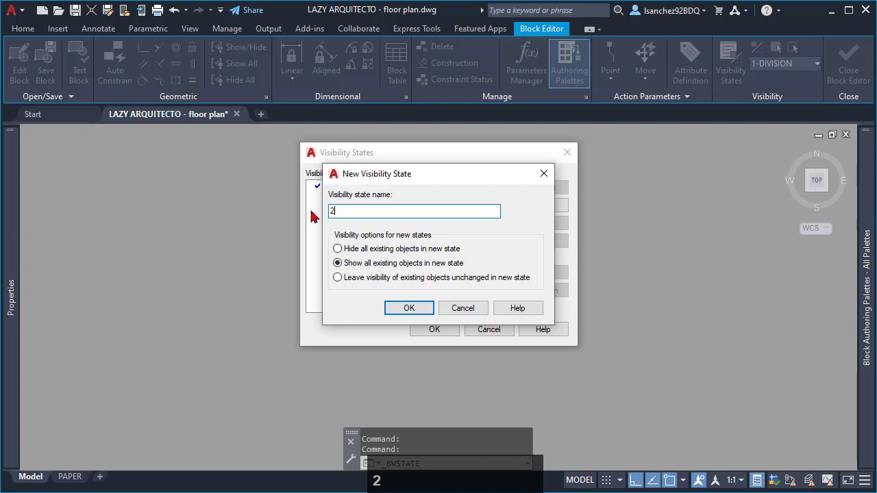
text(-DIVISIONS)
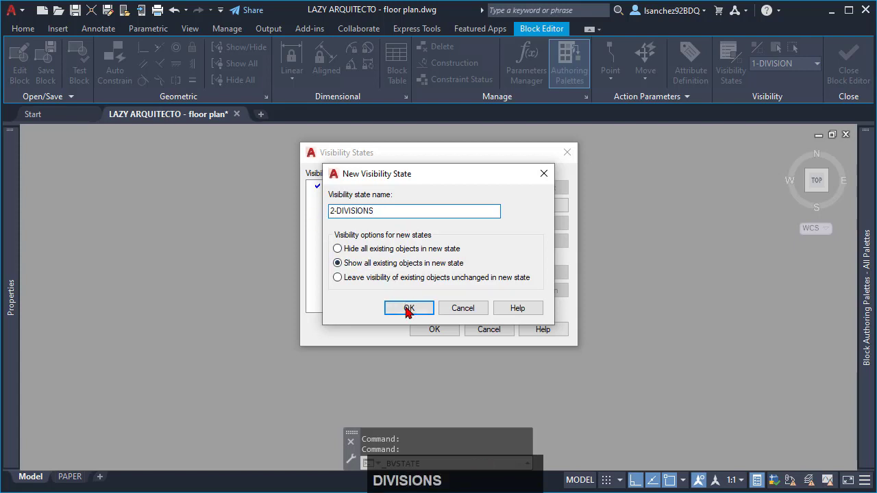
click(409, 307)
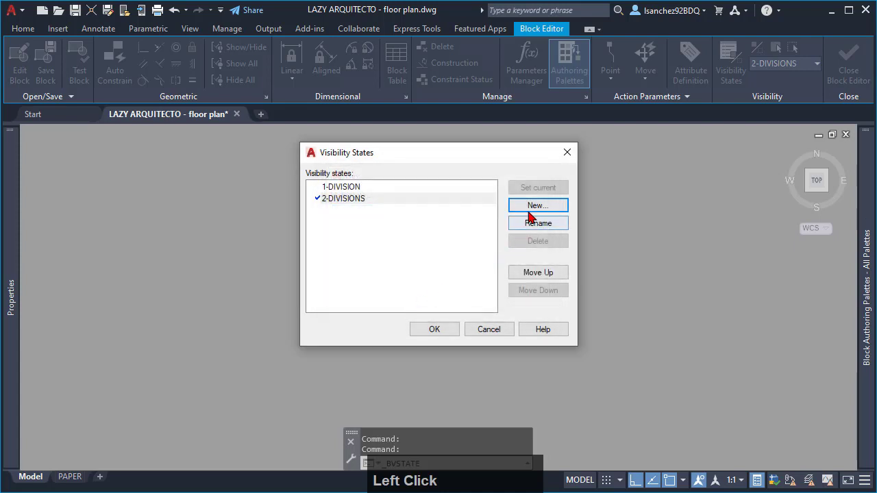
Step: Add a third visibility state named 3-DIVISIONS and select 1-DIVISION in the list
click(538, 206)
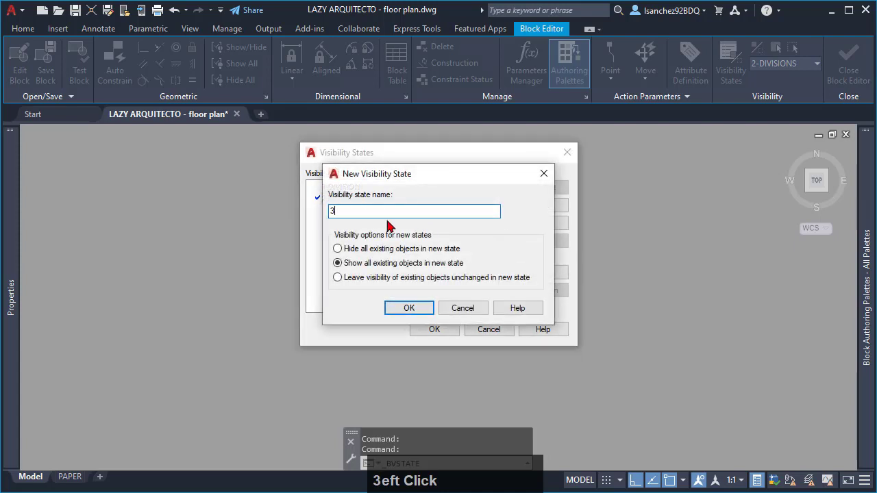
text(-DIVISI)
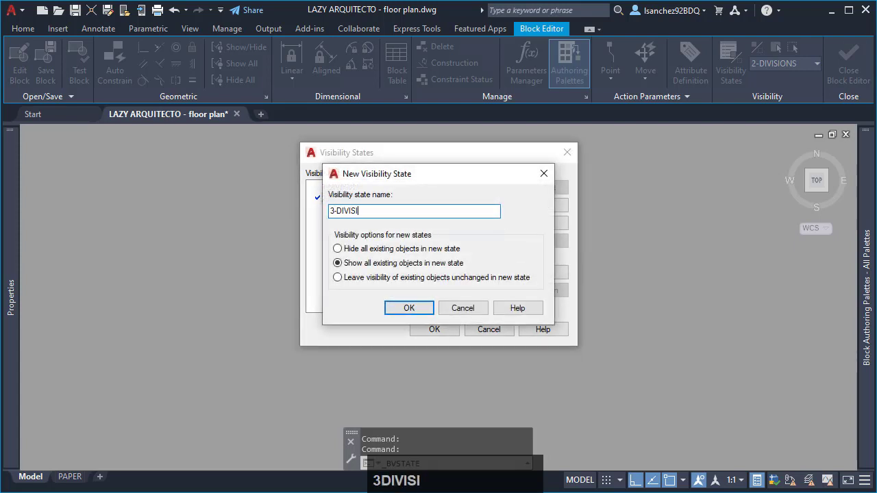
click(408, 307)
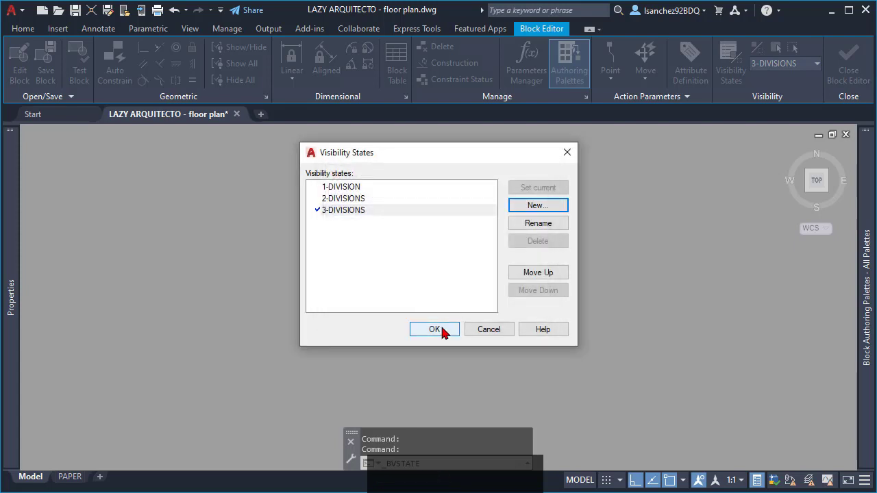
click(340, 187)
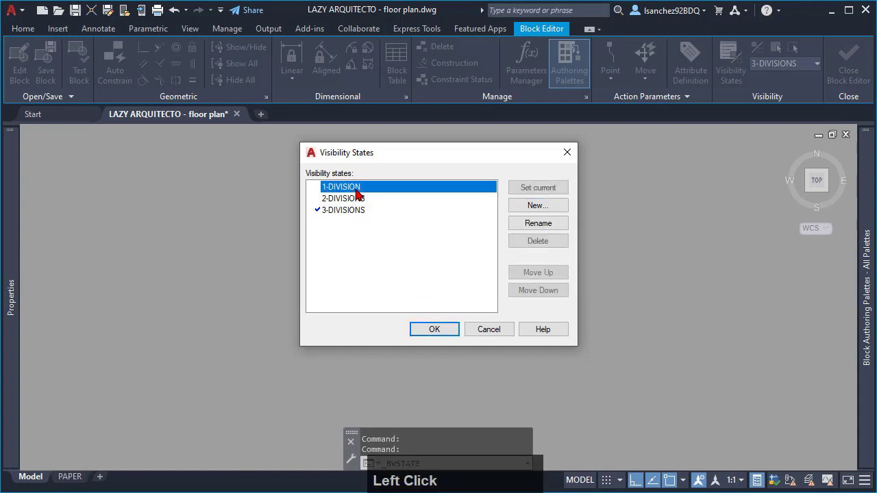
Step: Make 1-DIVISION current, close the state list and select all the window geometry
click(433, 329)
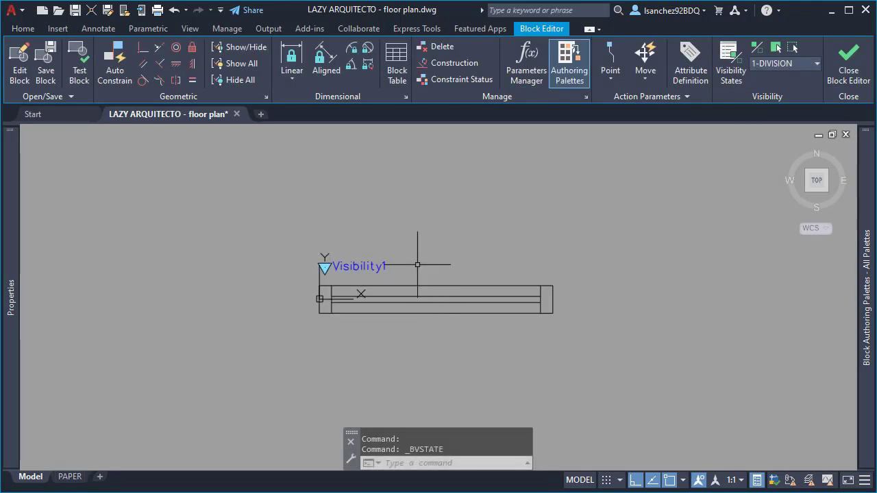
mouse_move(579, 321)
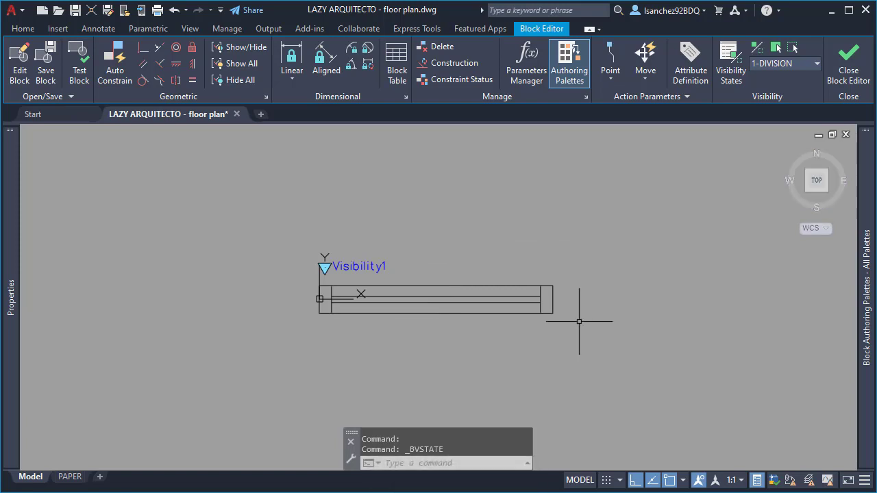
click(579, 322)
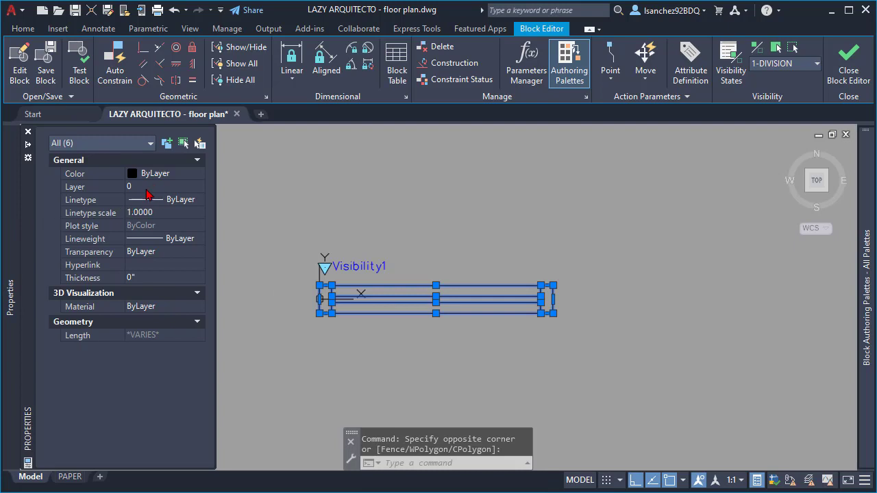
mouse_move(166, 177)
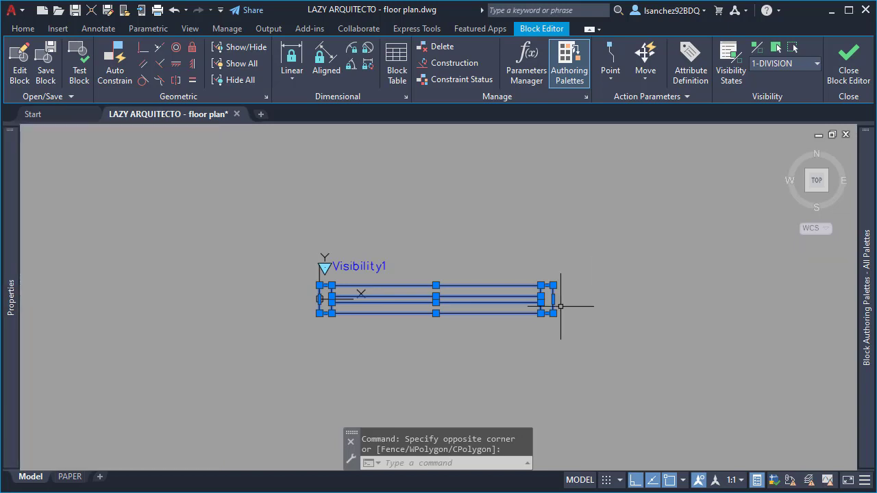
Step: Add a Linear parameter Distance1 spanning the window's full length
click(570, 62)
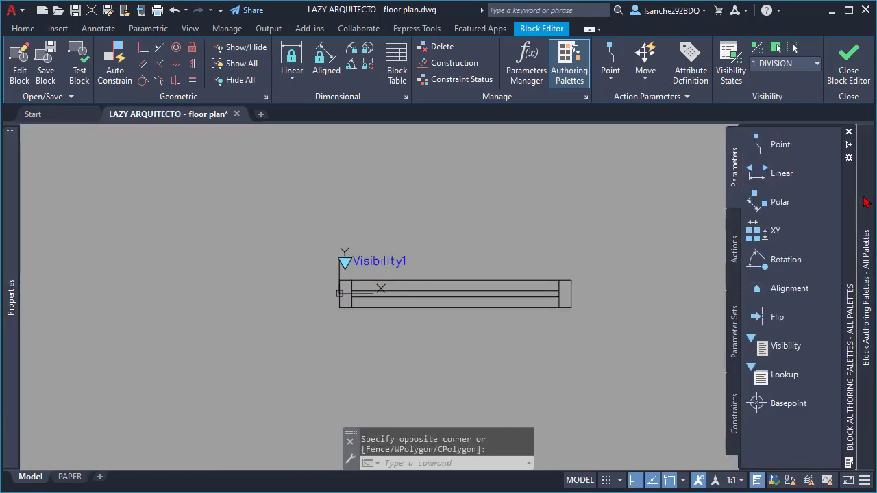
mouse_move(787, 259)
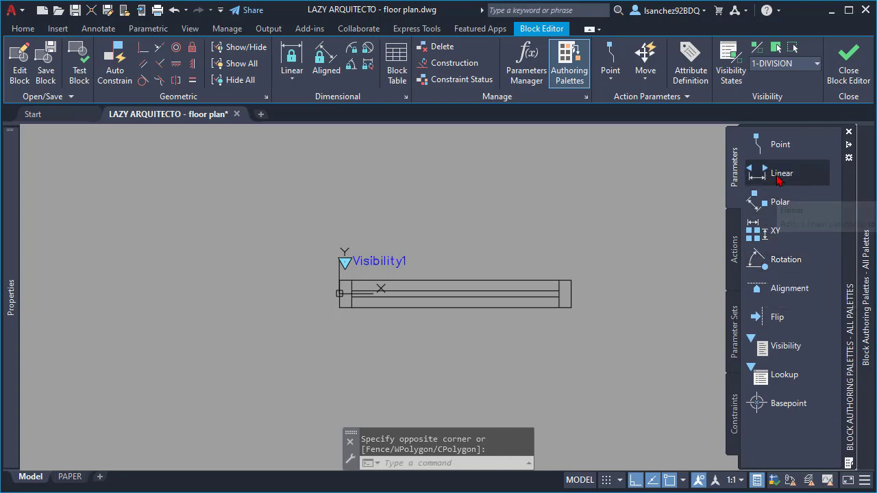
click(781, 173)
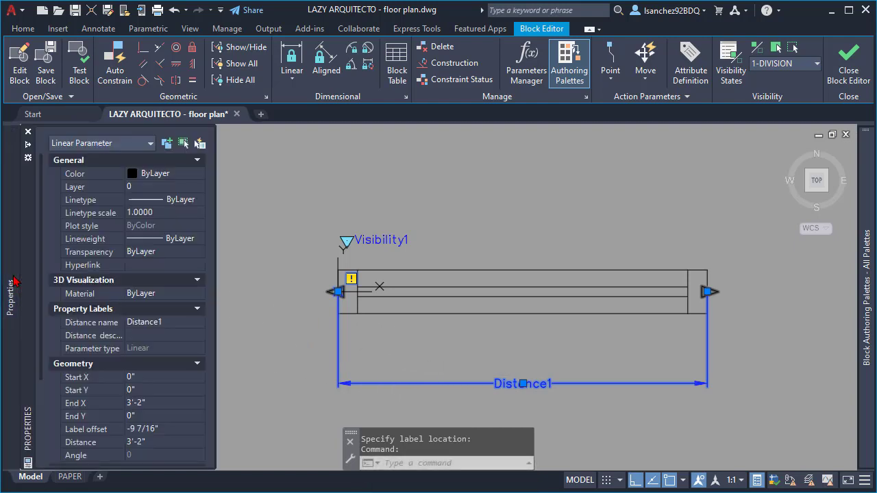
mouse_move(116, 375)
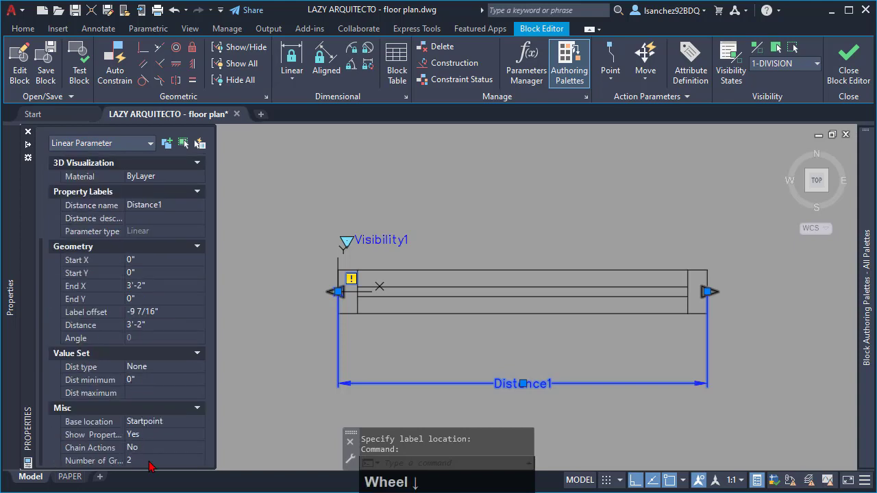
Step: Set Distance1 to a single grip and rename it WINDOW LENGTH in Properties
click(199, 460)
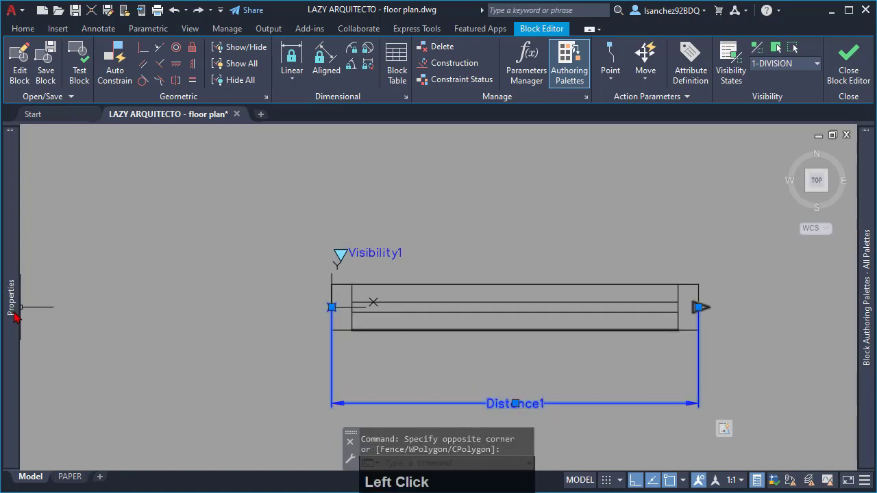
click(10, 302)
text(WINDOW L)
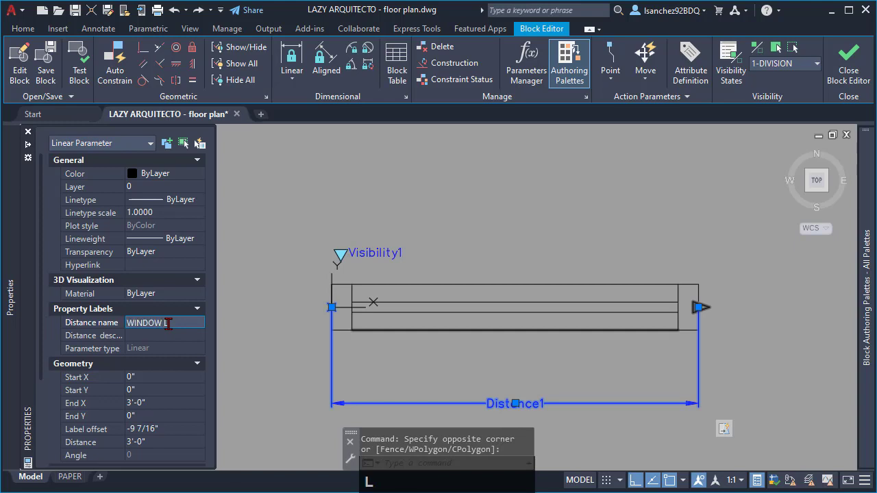
text(EN)
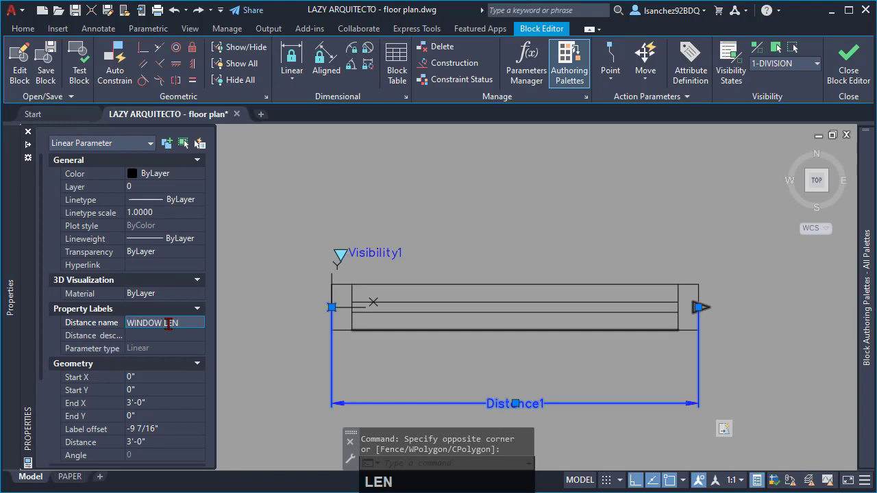
text(GTH)
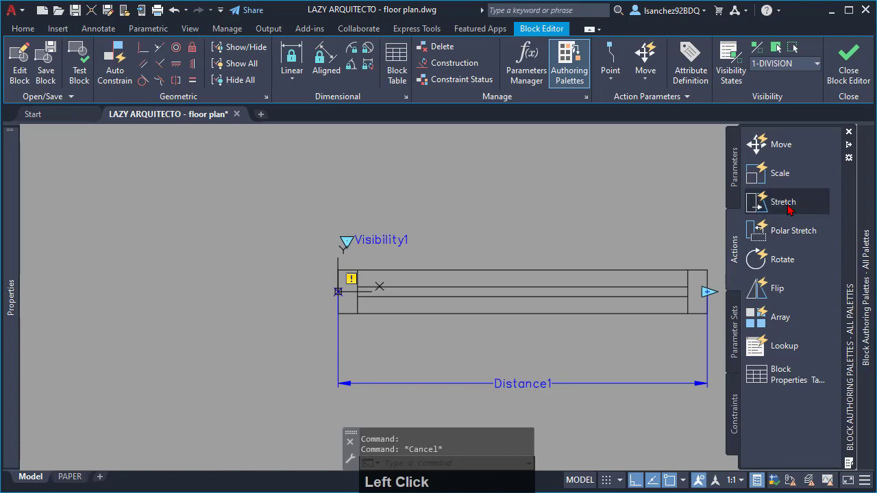
Step: Attach a Stretch action to Distance1's right-end point for the window's right-hand lines
click(784, 202)
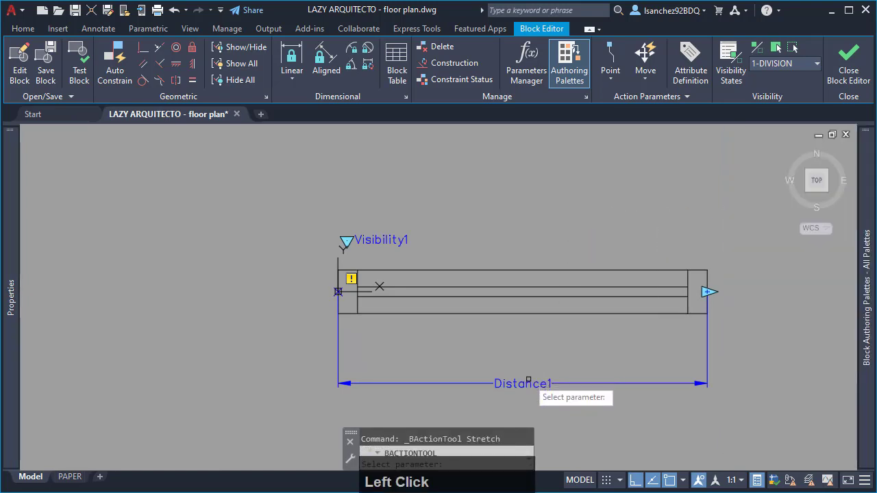
click(710, 290)
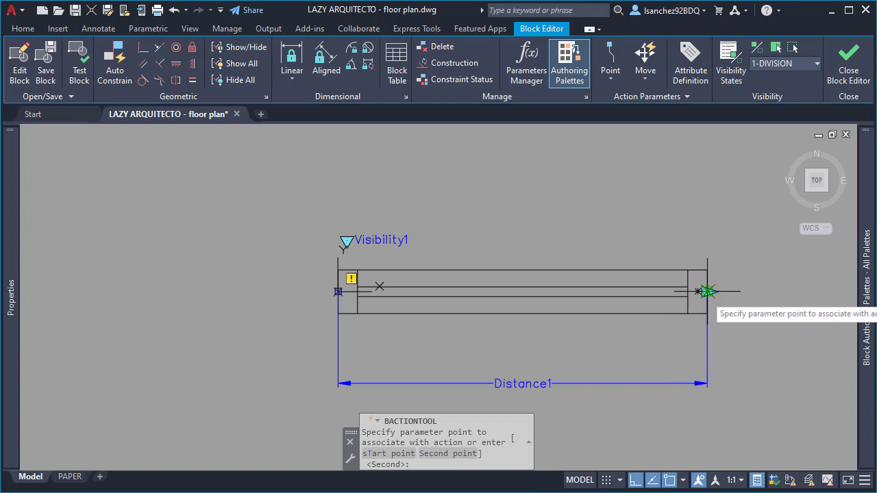
click(707, 290)
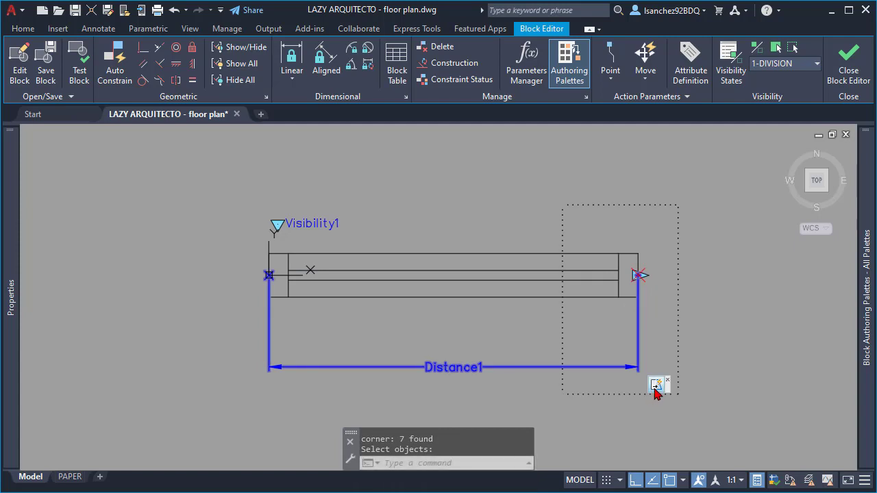
mouse_move(656, 384)
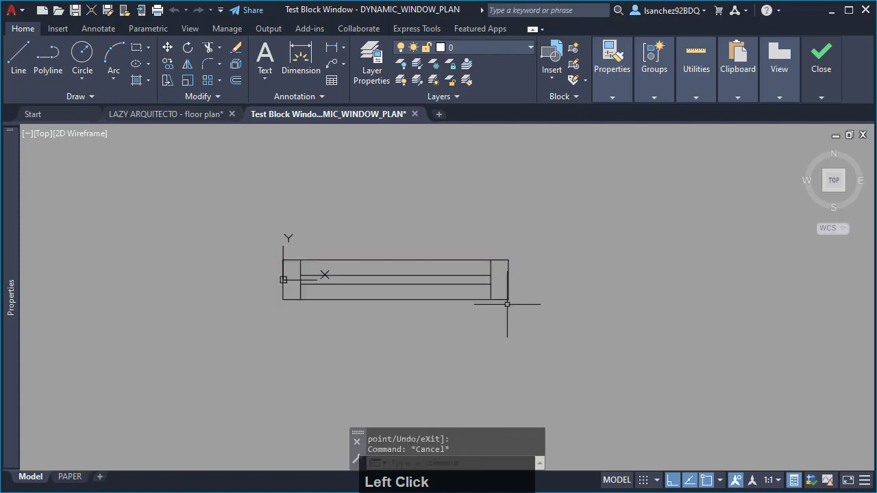
Step: Close the block test window and return to the Block Editor
click(820, 62)
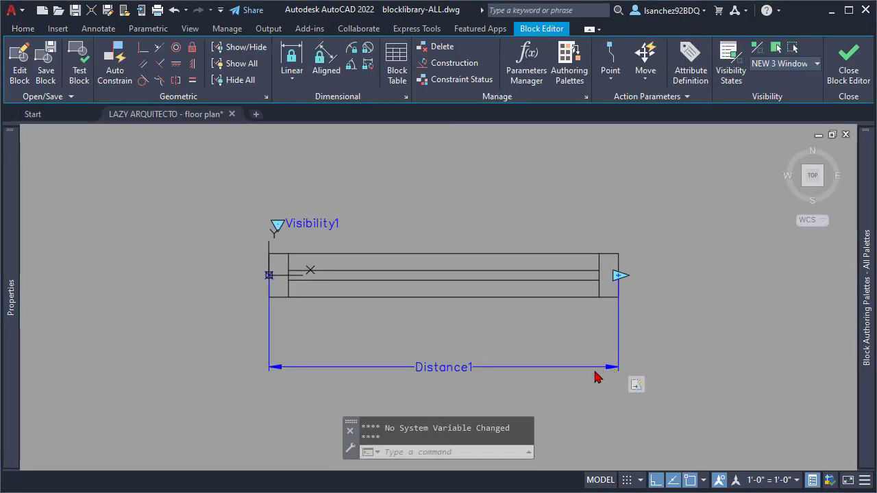
mouse_move(502, 351)
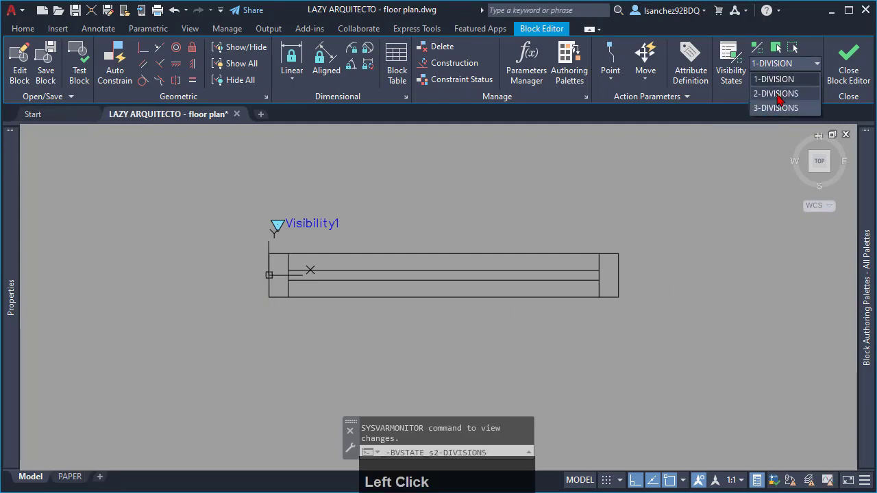
Step: Switch to the 2-DIVISIONS state and place the divider at the window's middle
click(776, 93)
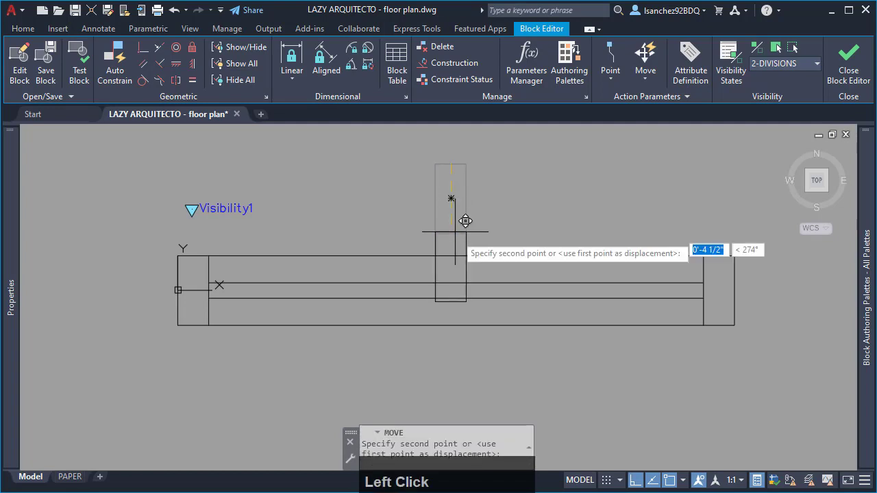
click(490, 340)
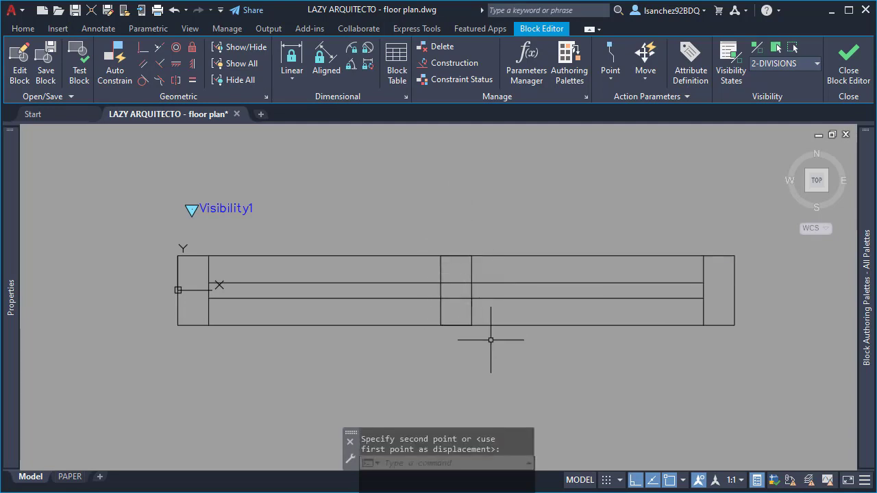
mouse_move(838, 400)
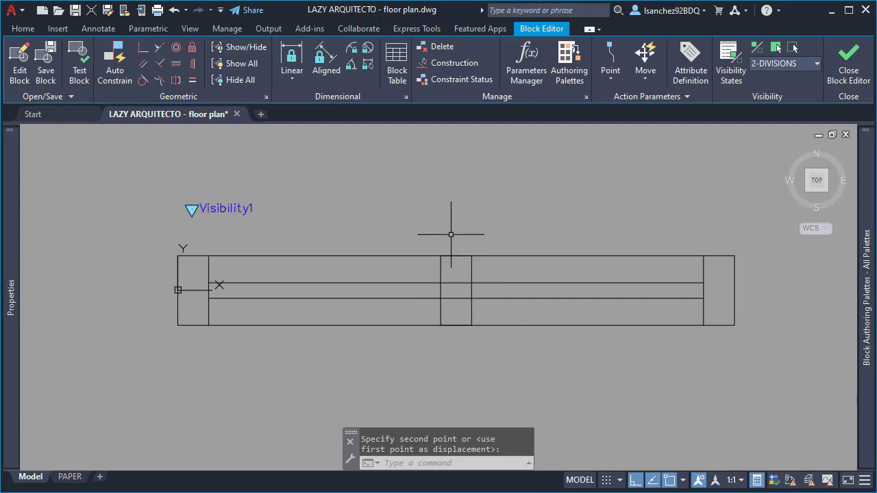
Step: Mask the glazing lines at the middle with a WIPEOUT, erasing its boundary polyline
text(W)
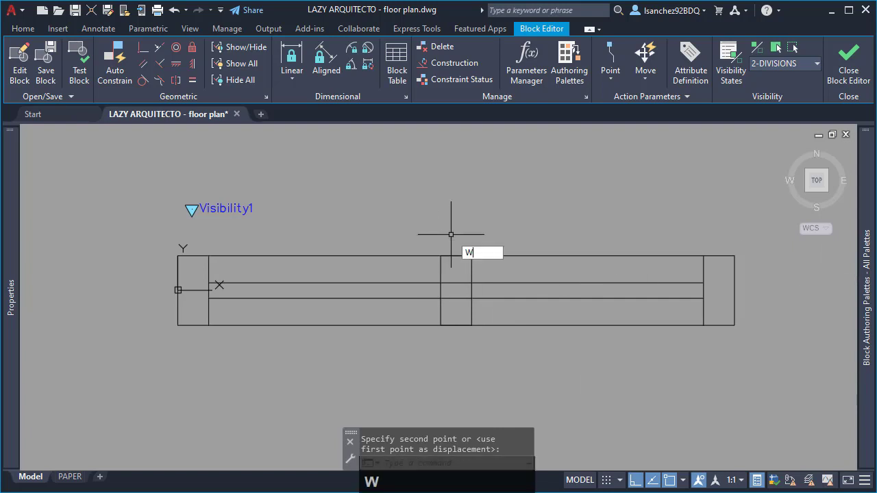
text(IPE)
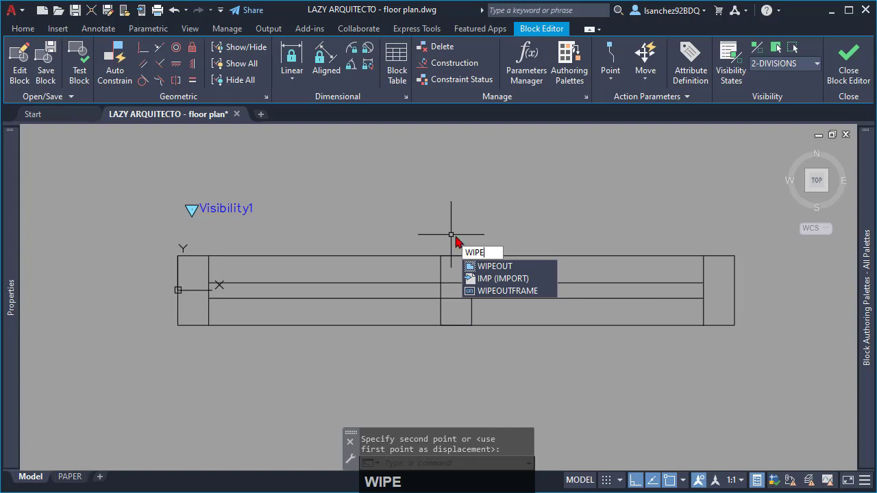
click(494, 266)
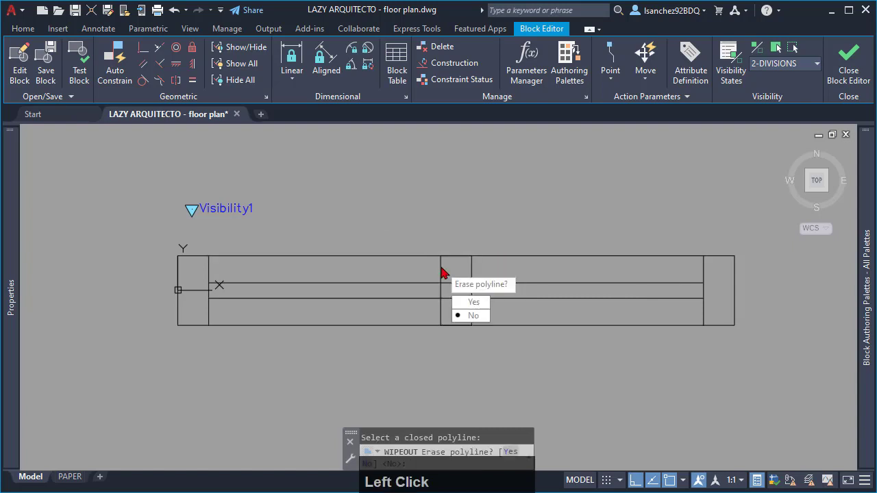
click(474, 302)
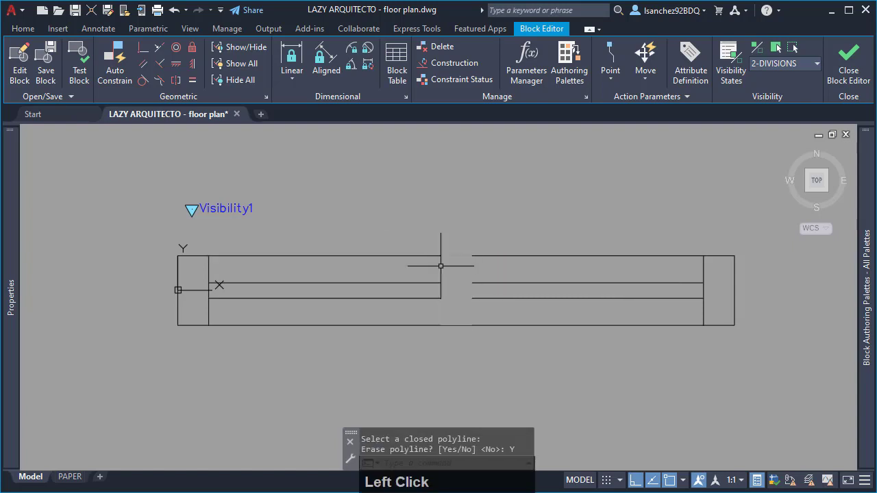
Step: Begin a RECTANG outline for the middle mullion at its first corner
text(RE)
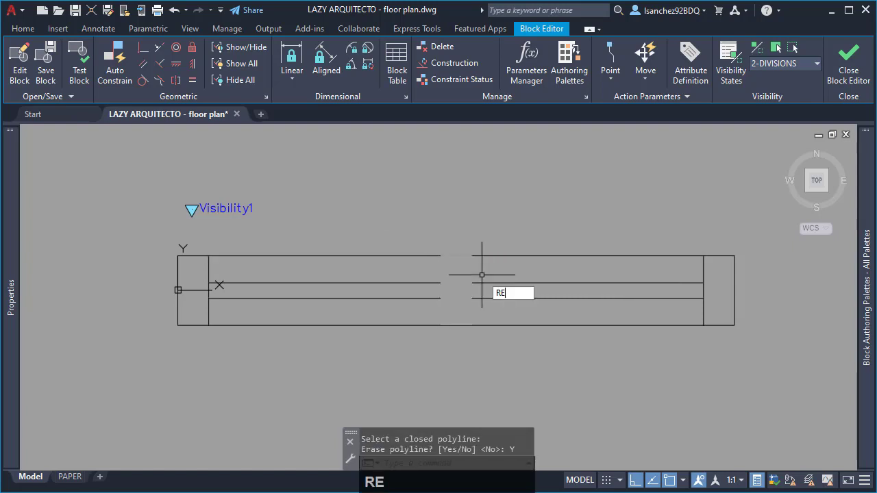
text(C)
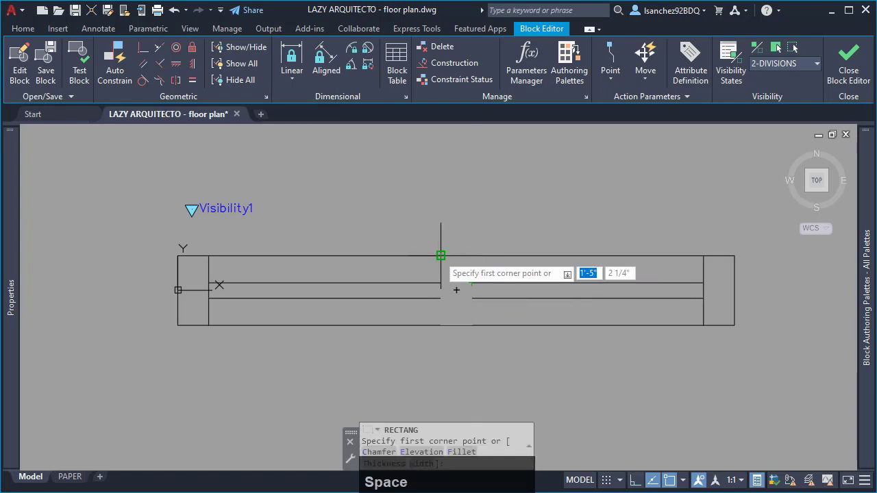
click(442, 254)
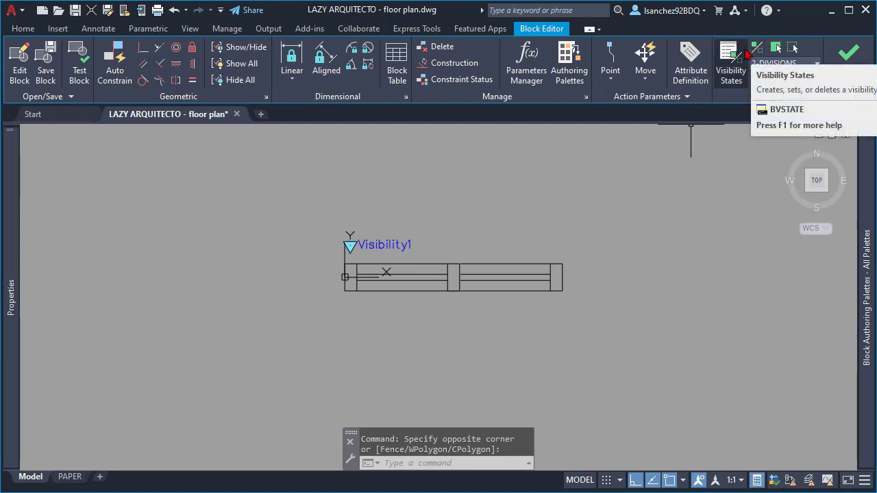
Step: Make the Distance1 parameter visible in the 2-DIVISIONS state
click(756, 47)
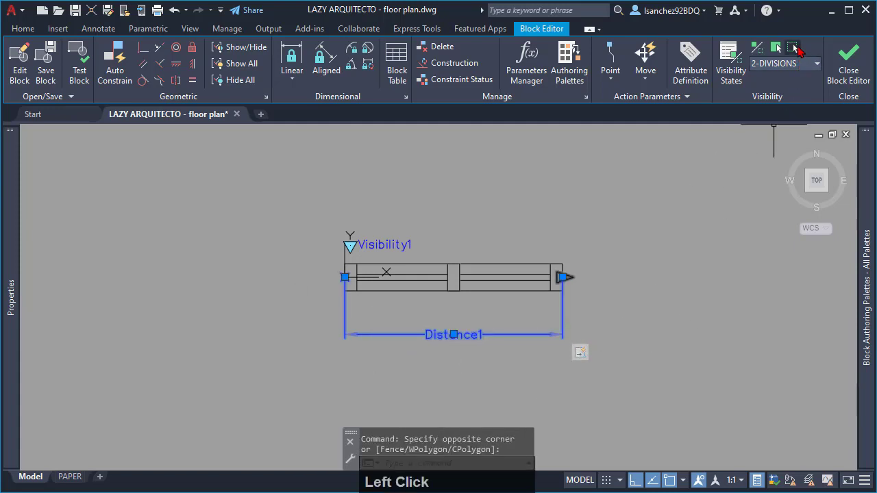
mouse_move(776, 48)
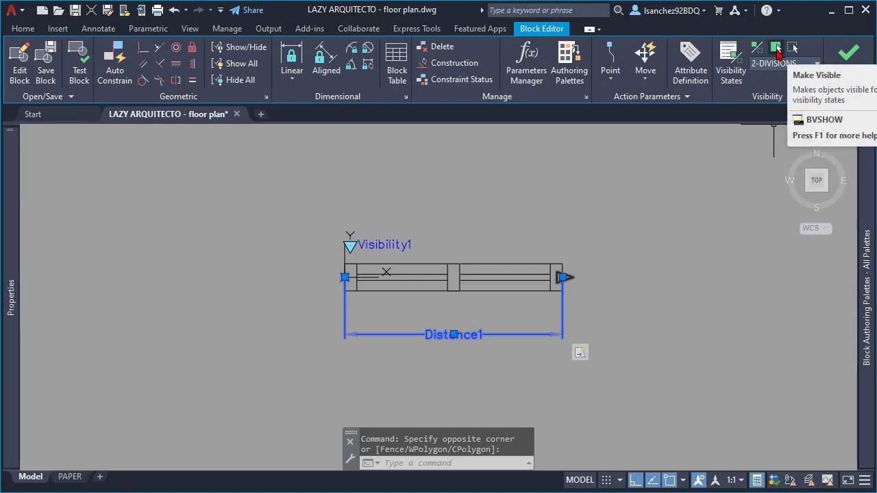
click(776, 48)
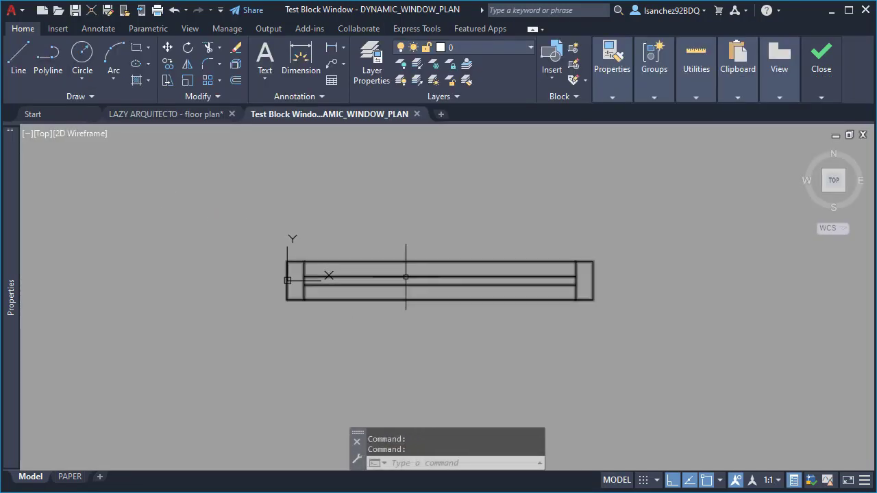
Step: Stretch the window block by its grip in the test window, then close the test
click(293, 236)
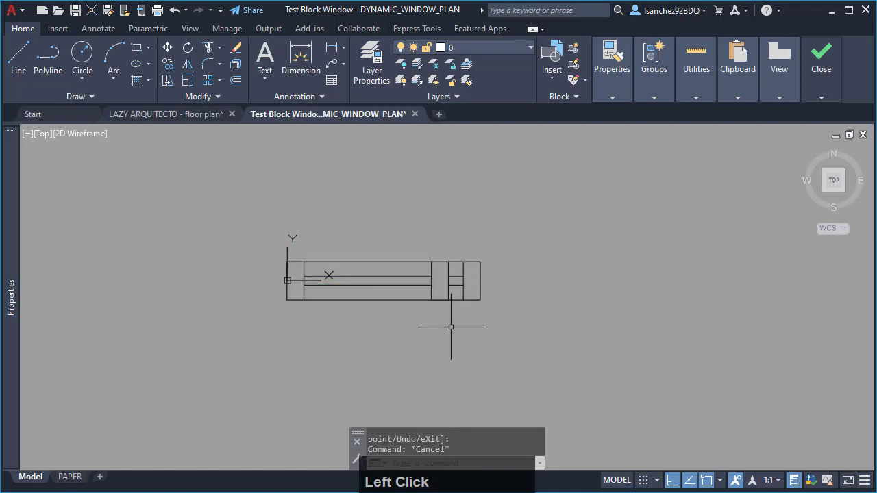
click(821, 62)
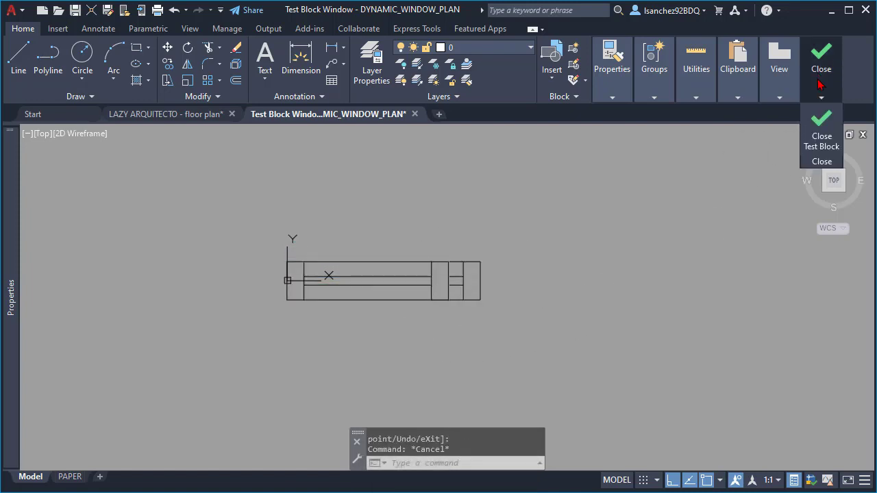
click(821, 126)
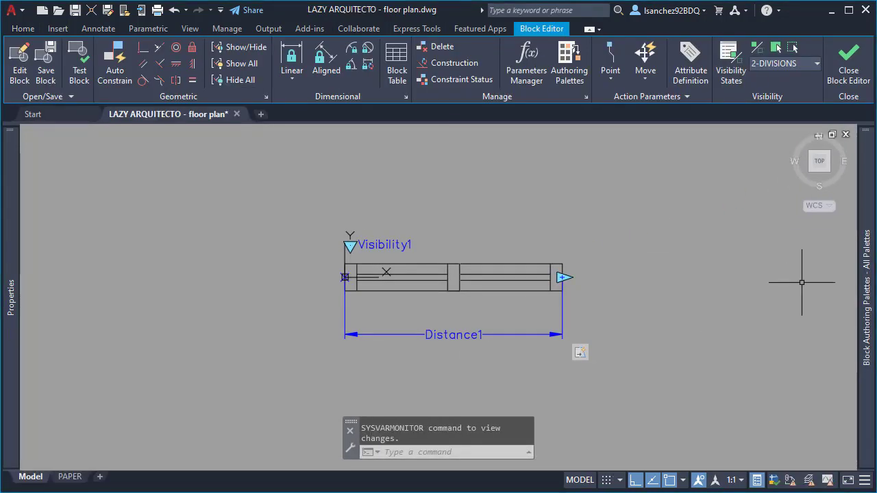
Step: Add a Move action on Distance1's end point for the mullion and launch a block test
click(570, 62)
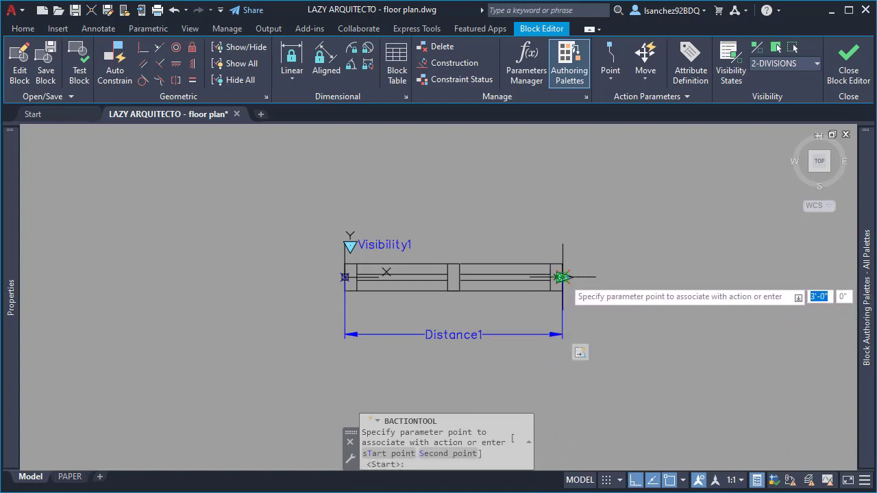
click(562, 277)
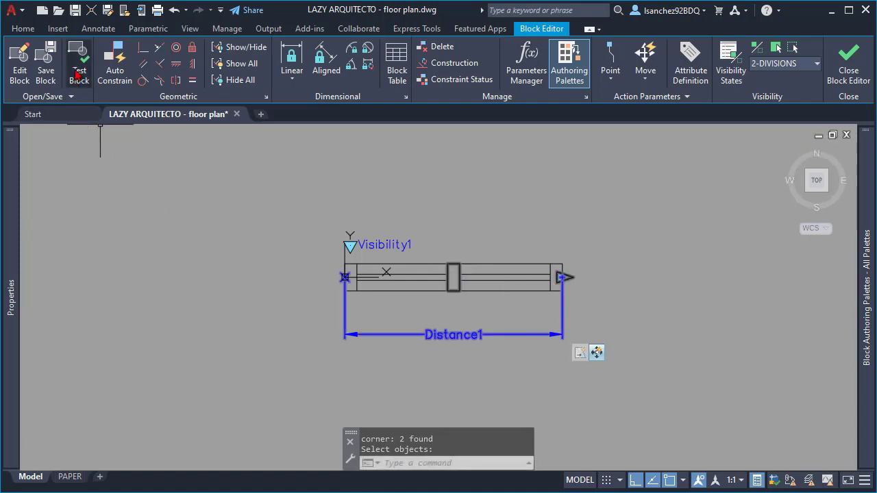
click(80, 62)
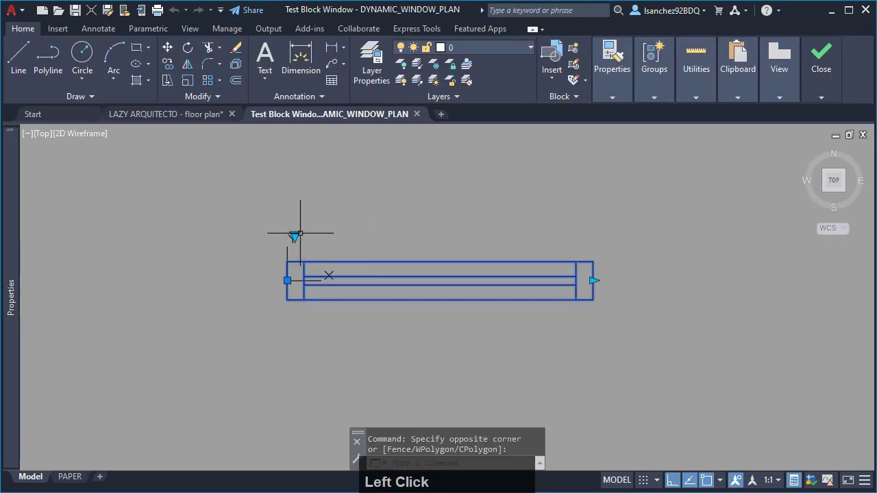
Step: Lengthen the window block by its end grip to check the mullion follows
click(417, 249)
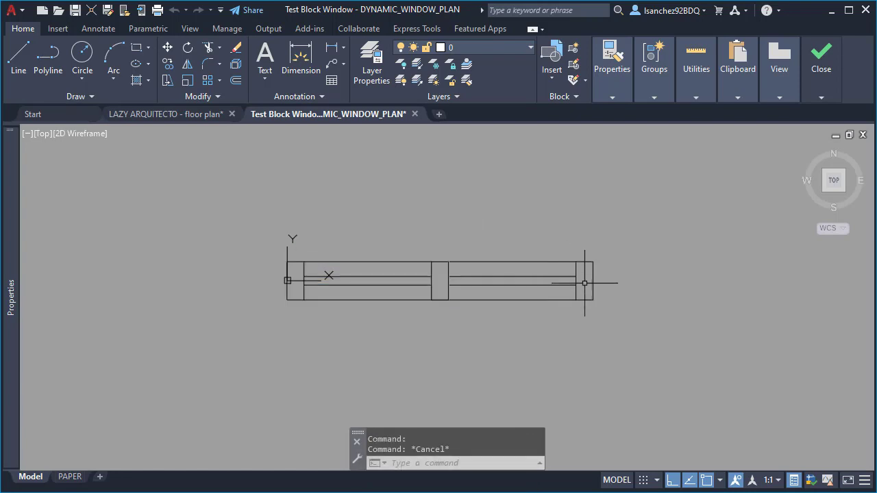
click(589, 283)
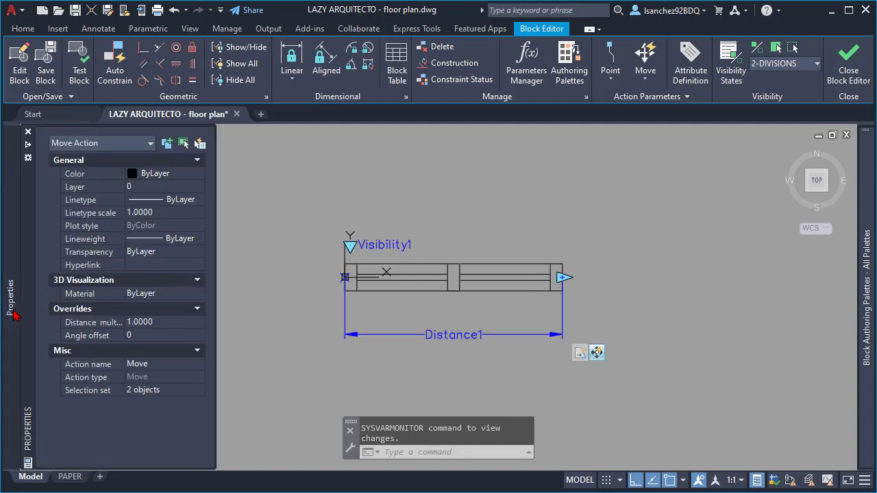
Step: Set the move action's Distance multiplier to 0.5 so the mullion stays centred
click(158, 322)
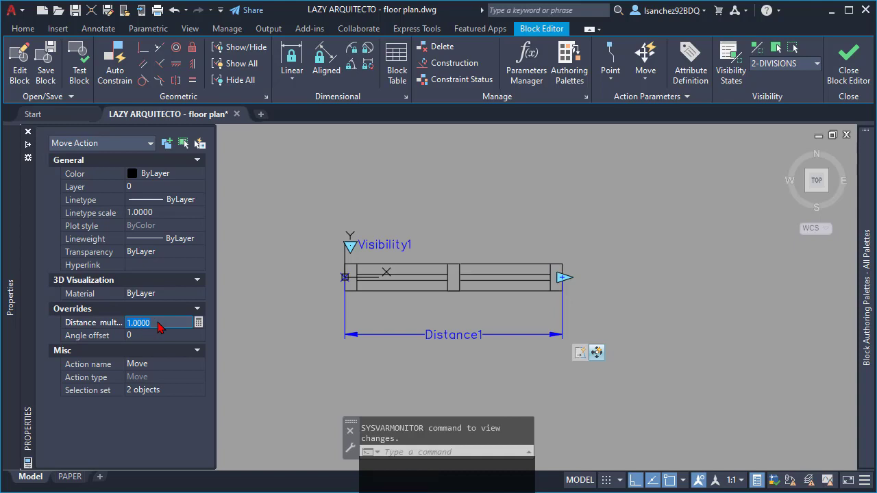
text(.5)
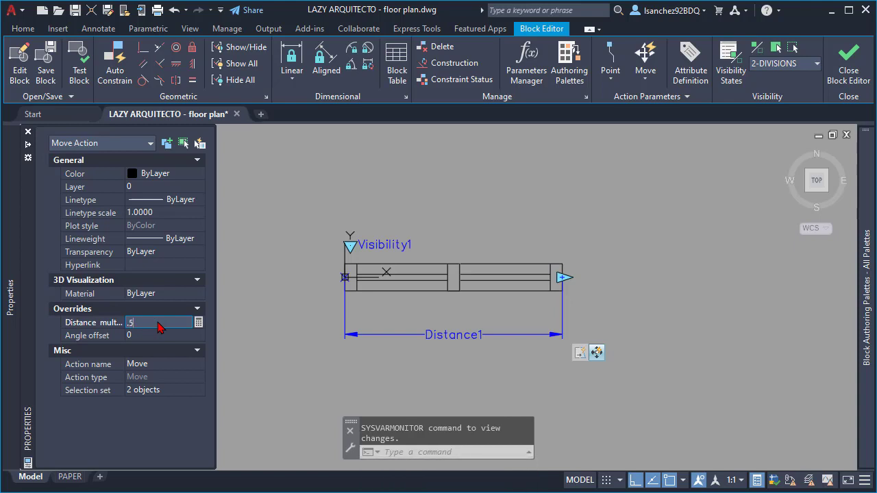
key(Enter)
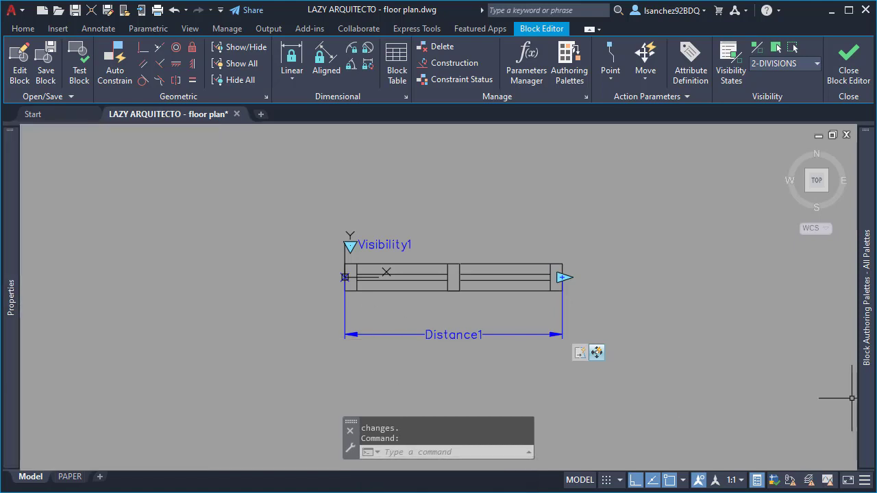
Step: Test the updated block and switch its visibility grip to another division option
scroll(down, 3)
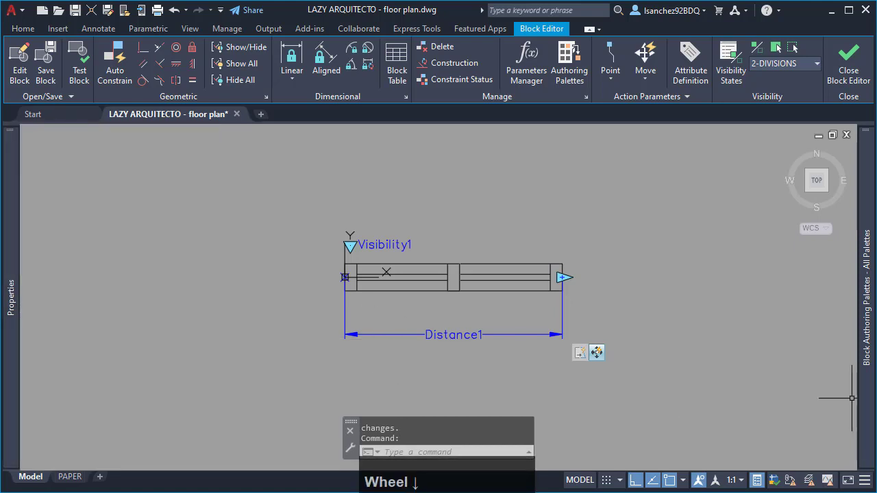
click(93, 121)
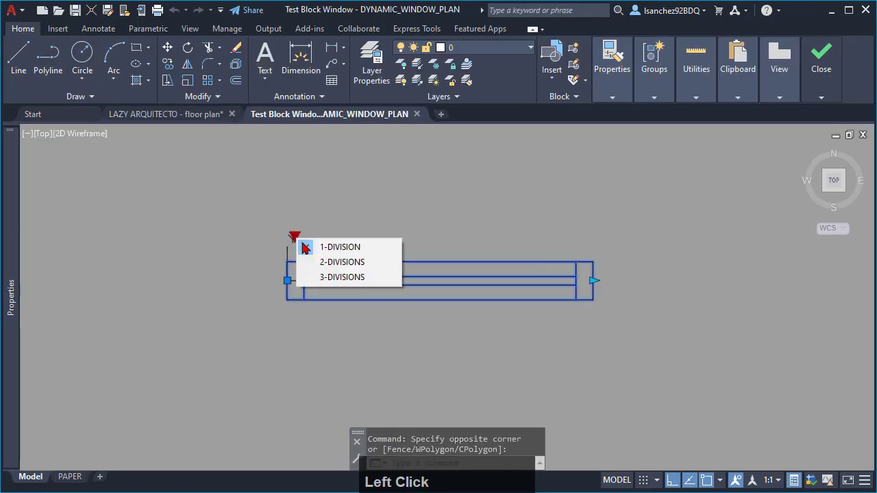
click(343, 262)
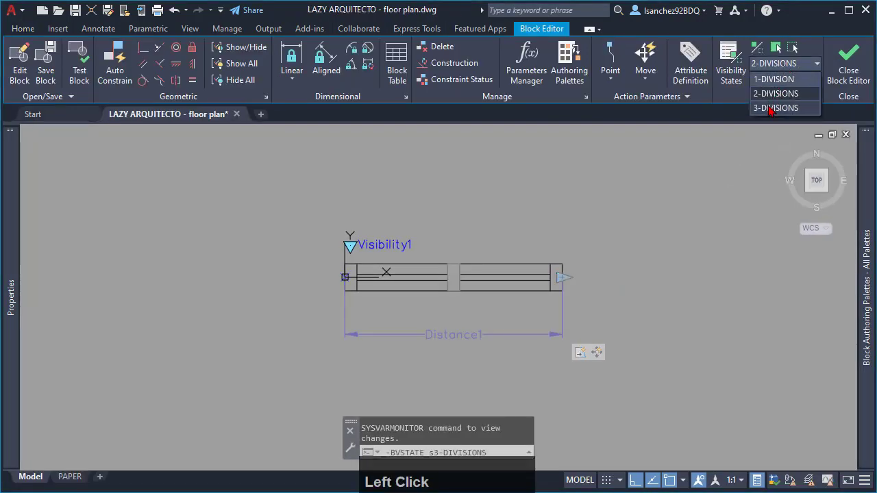
Step: Switch to 3-DIVISIONS and DIVIDE the glazing line into 3 segments, then call up DDPTYPE
click(776, 107)
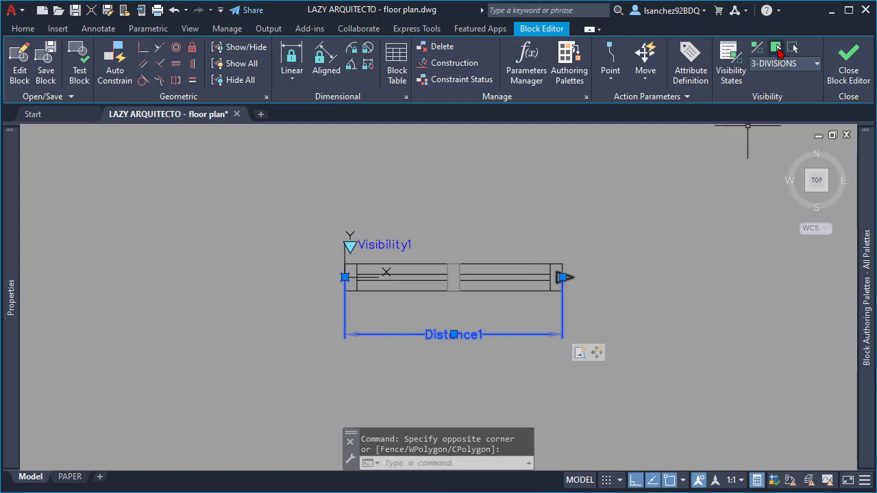
mouse_move(776, 46)
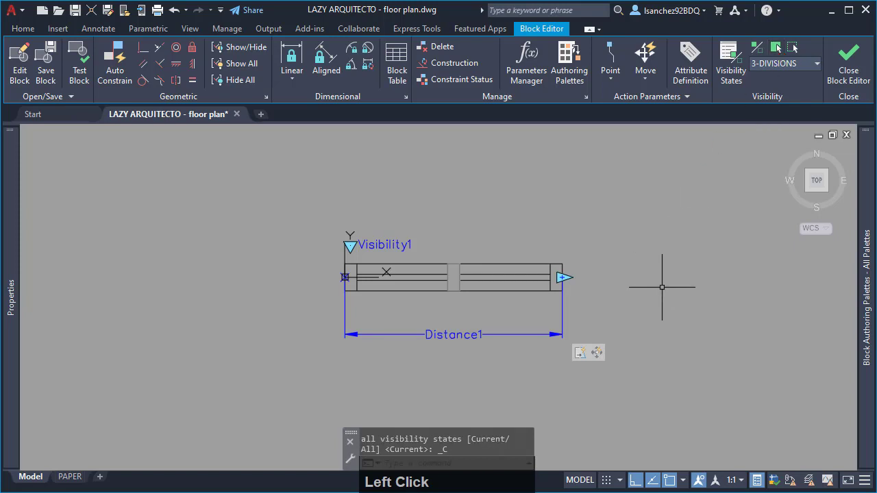
mouse_move(758, 47)
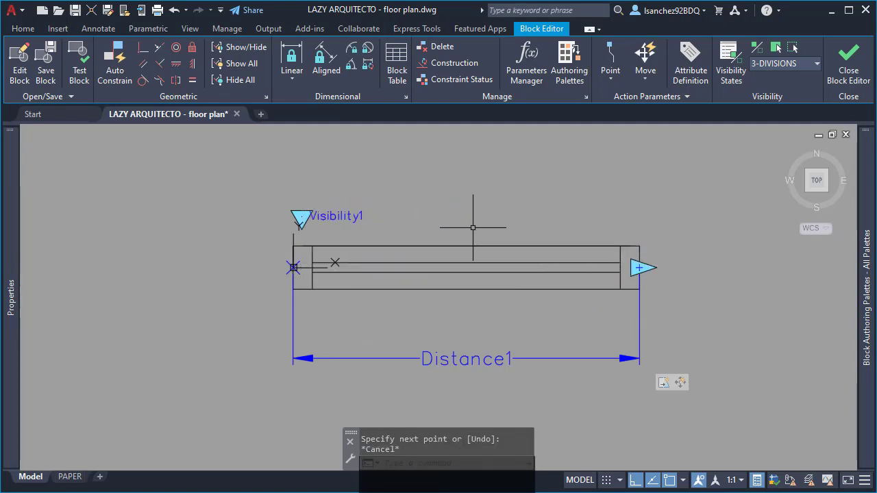
text(DIV)
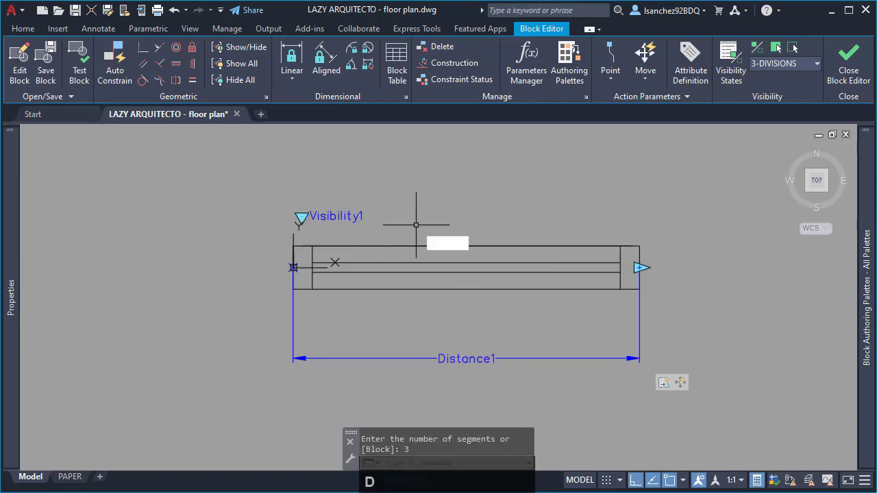
text(dpt)
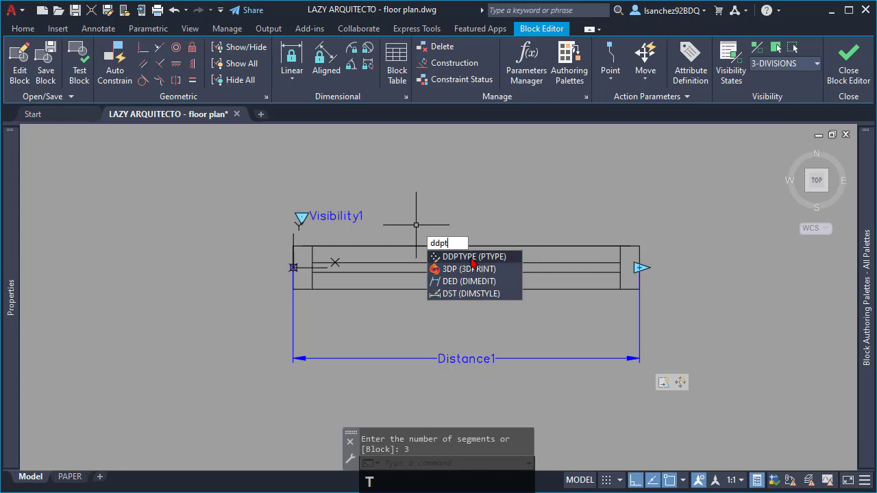
Step: Choose a visible point style sized relative to screen and accept it
click(472, 257)
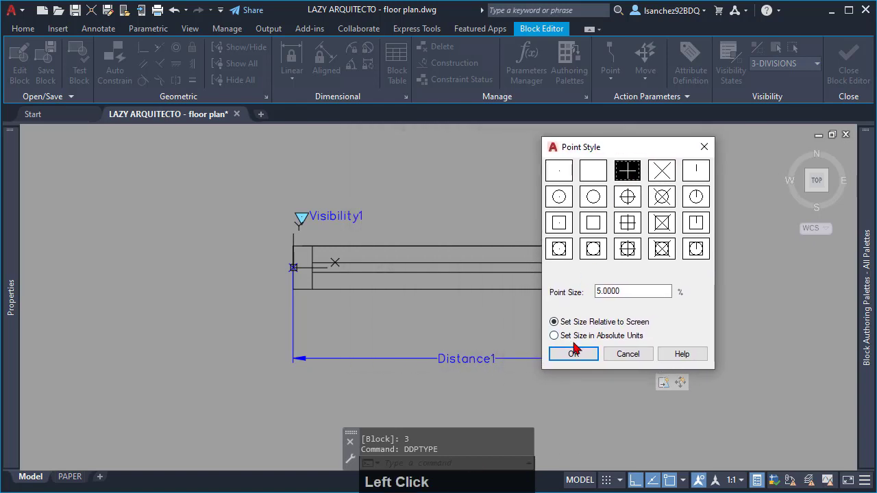
click(573, 354)
text(RE)
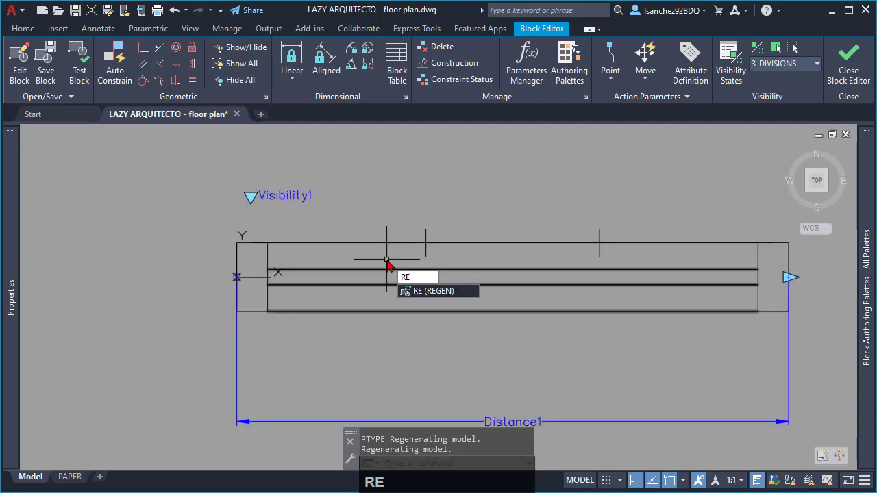
Step: Draw the mullion rectangle, mask it with a WIPEOUT and copy it to the two third-points
click(389, 266)
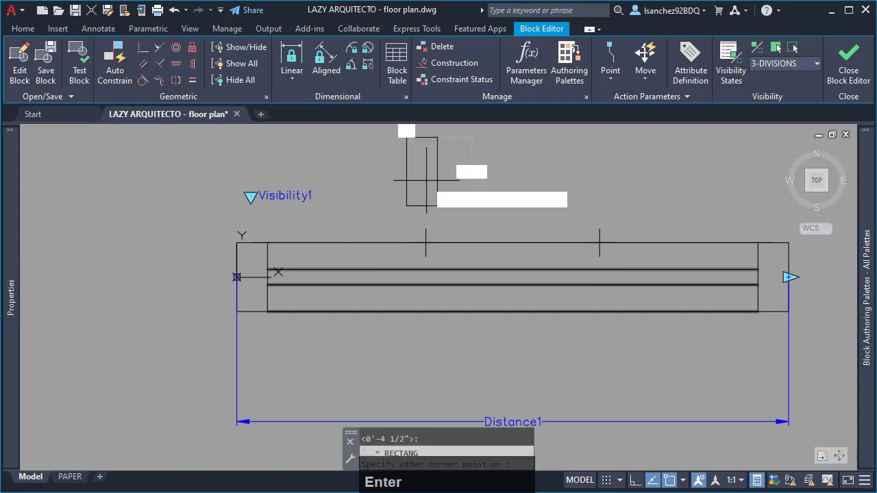
click(427, 200)
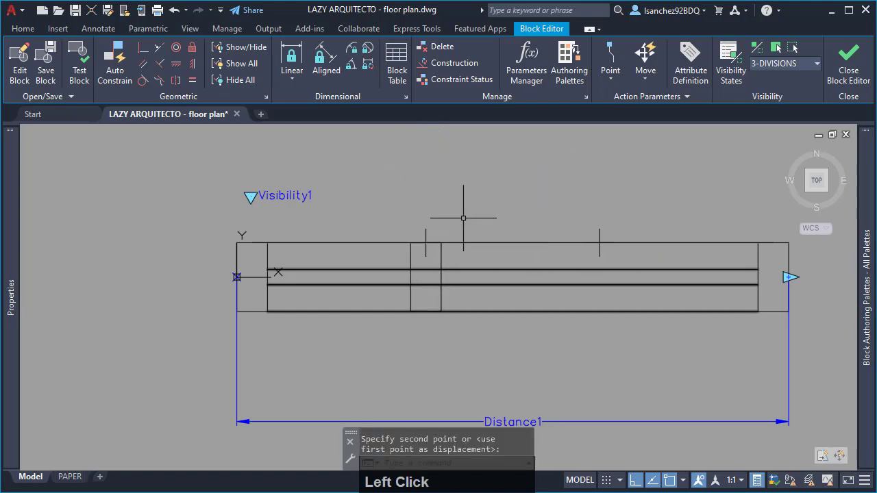
text(wip)
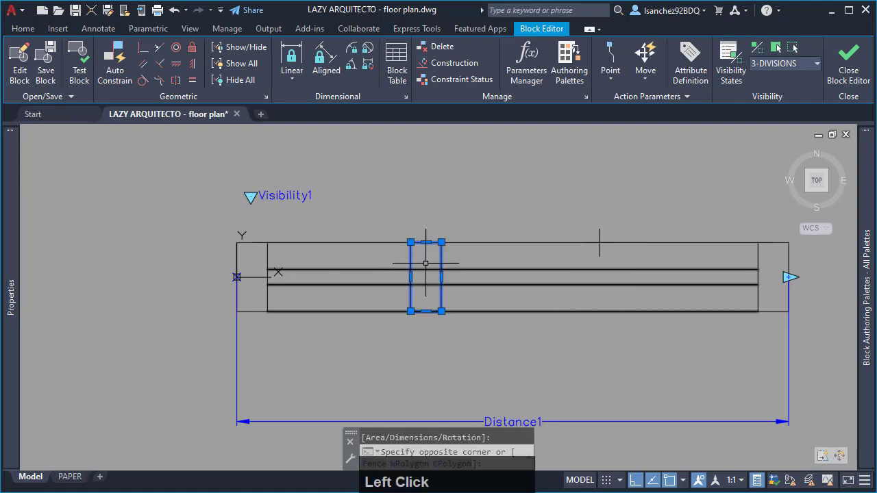
key(space)
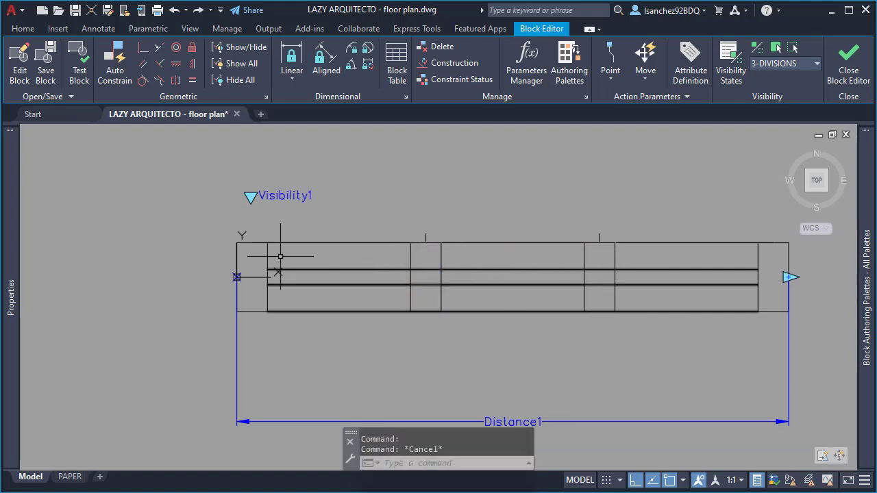
click(279, 256)
text(re)
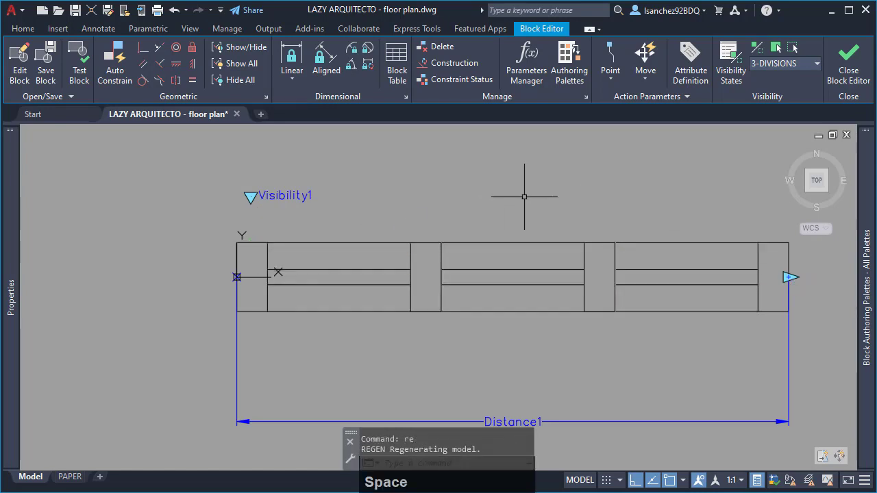
Step: Add a Move action on the Distance1 end point for the first mullion
click(570, 62)
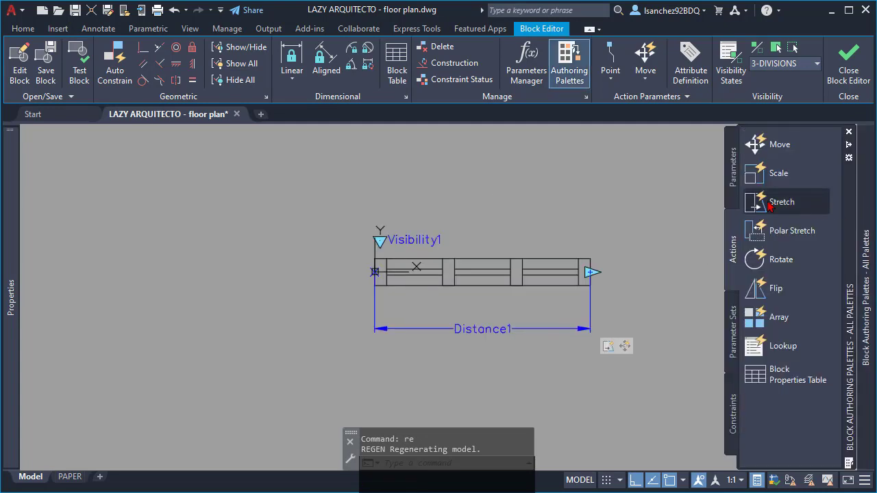
click(779, 144)
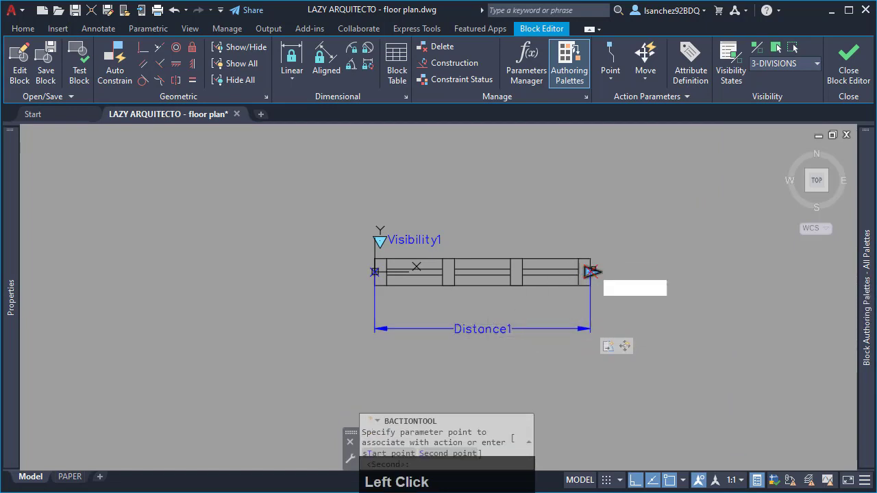
click(433, 249)
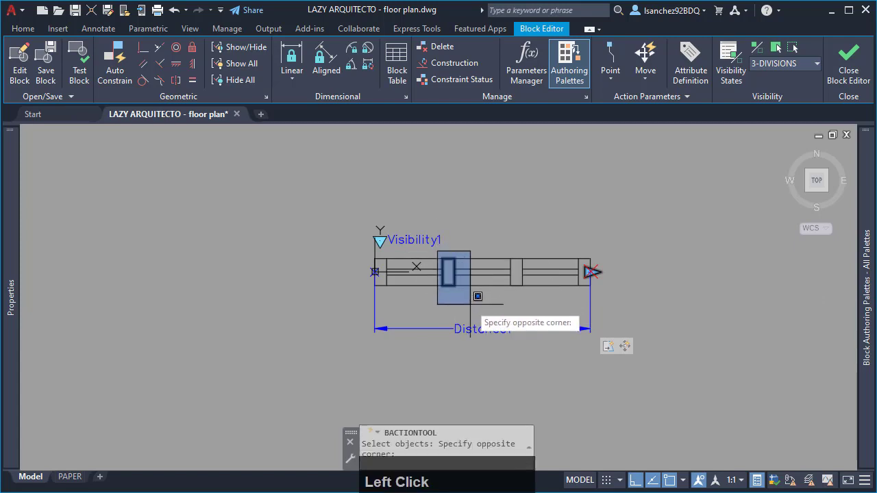
click(504, 304)
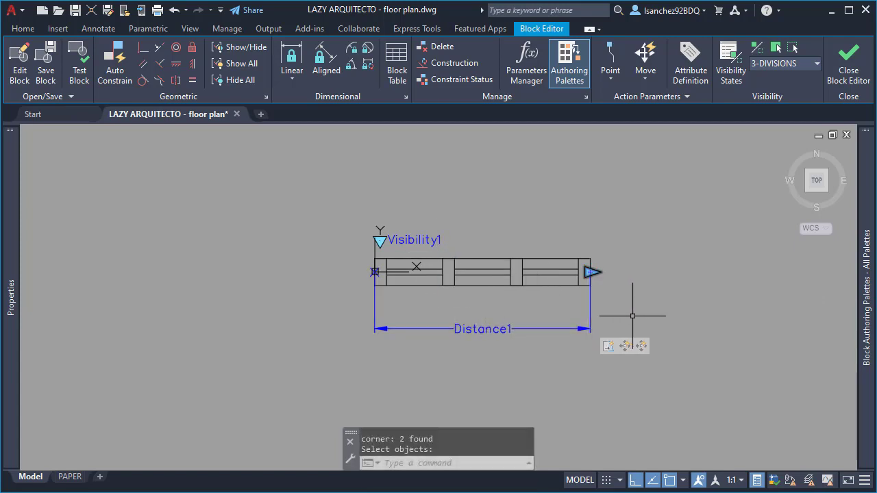
click(641, 345)
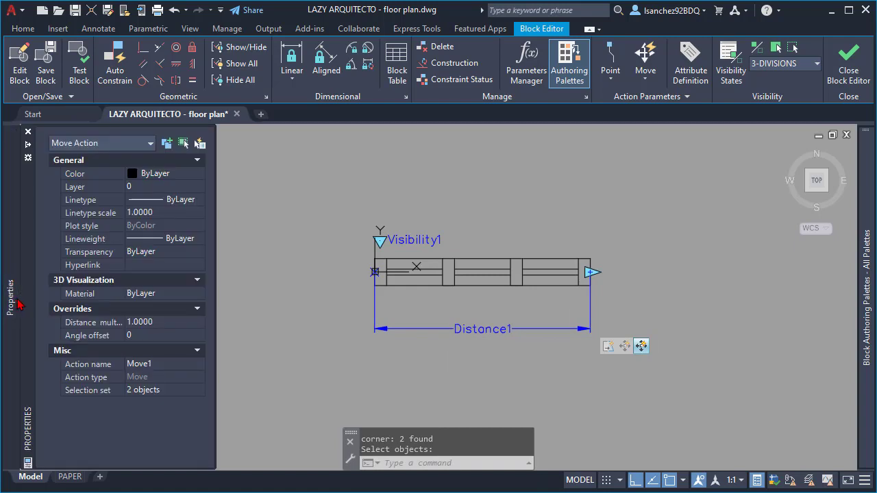
mouse_move(159, 326)
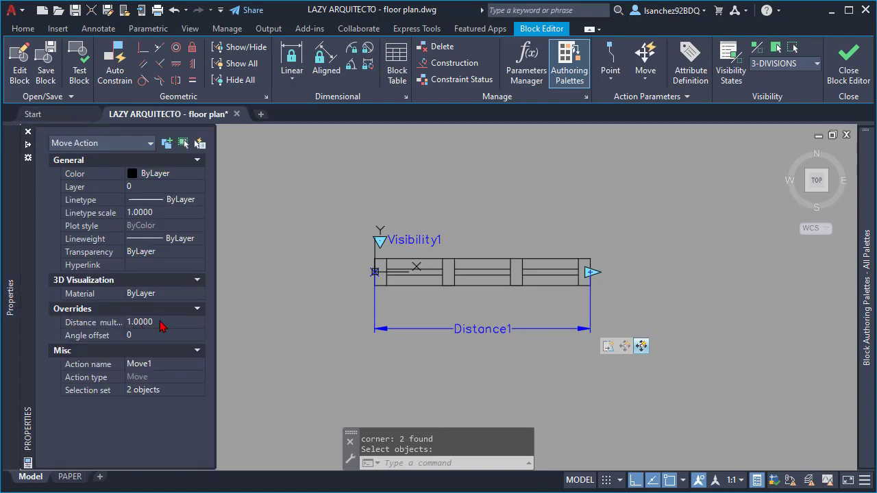
Step: Set the move action's Distance multiplier to 1/3 in Properties
click(158, 322)
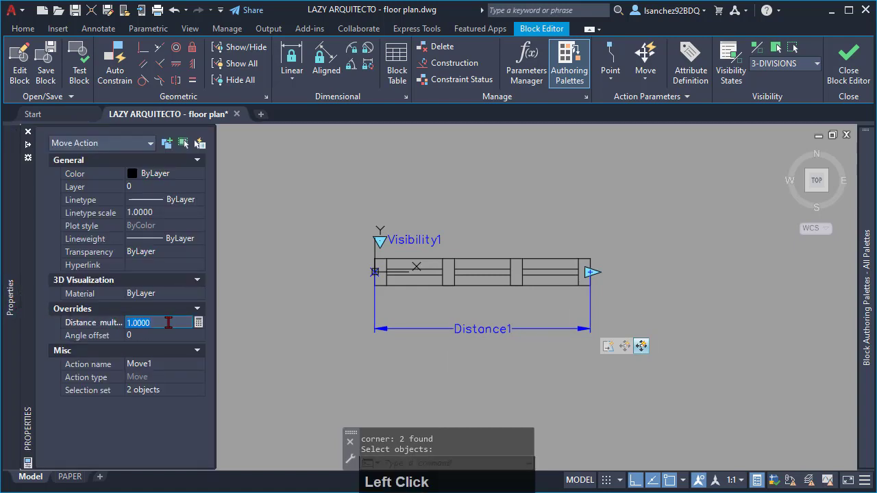
text(1/3)
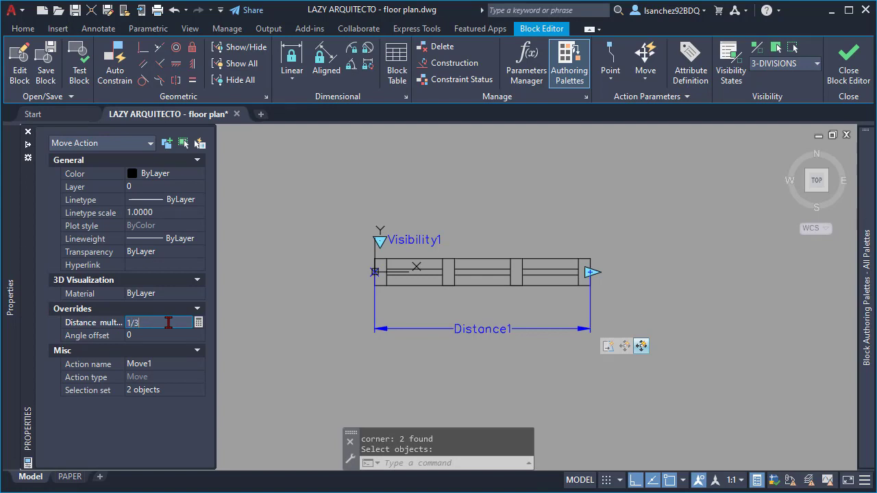
key(Enter)
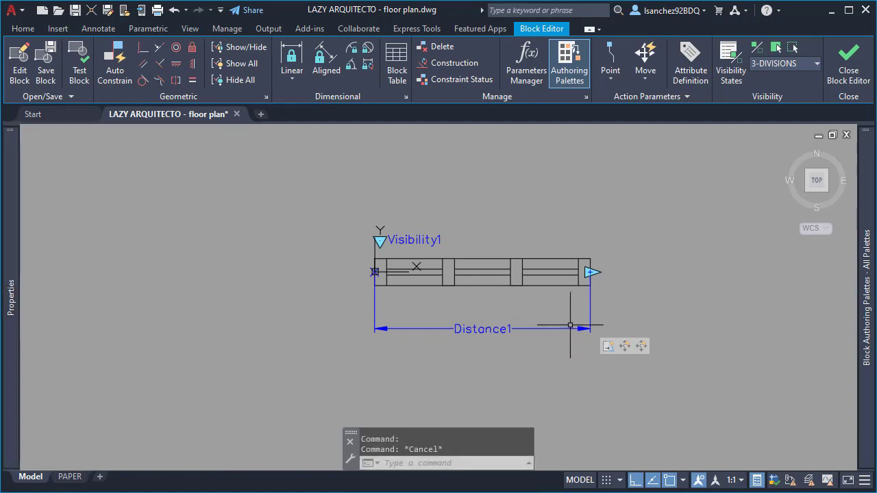
Step: Add Move2 on Distance1 for the second mullion and enter 0.66 as its distance multiplier
click(570, 62)
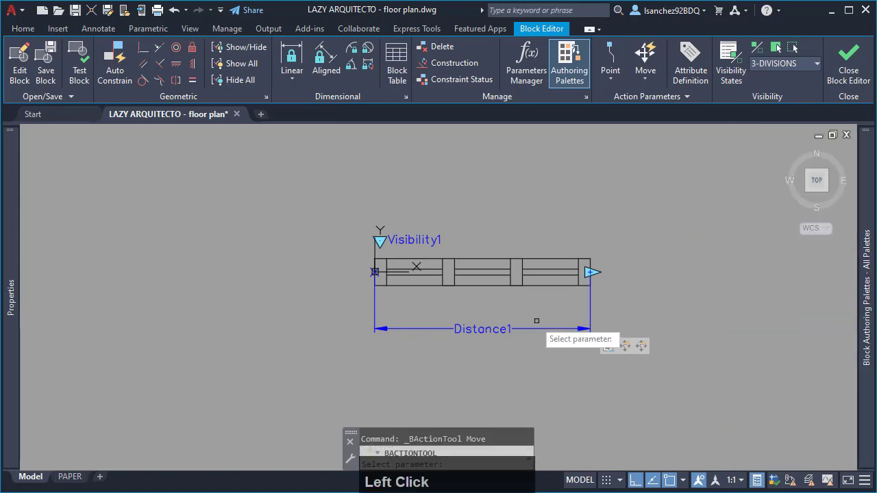
click(590, 271)
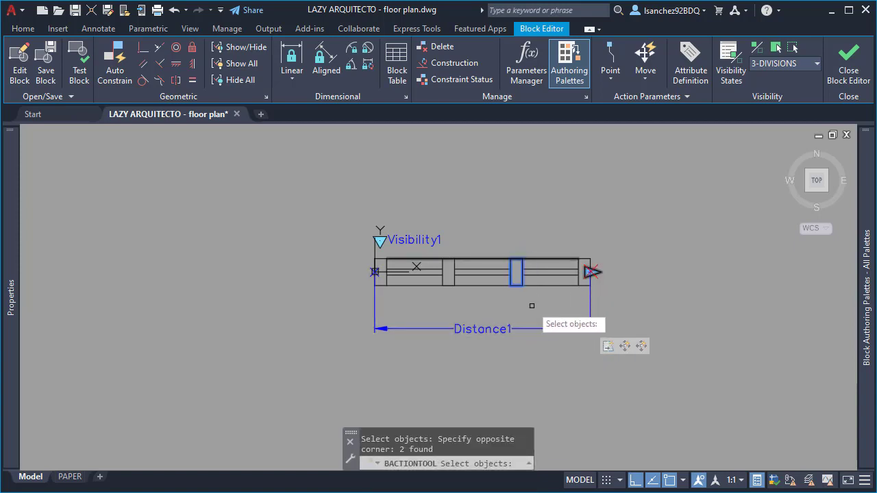
click(659, 346)
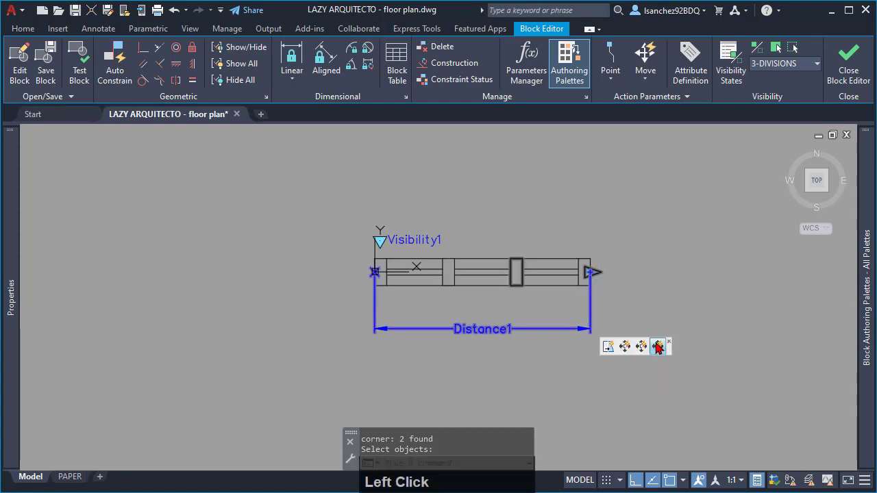
click(657, 346)
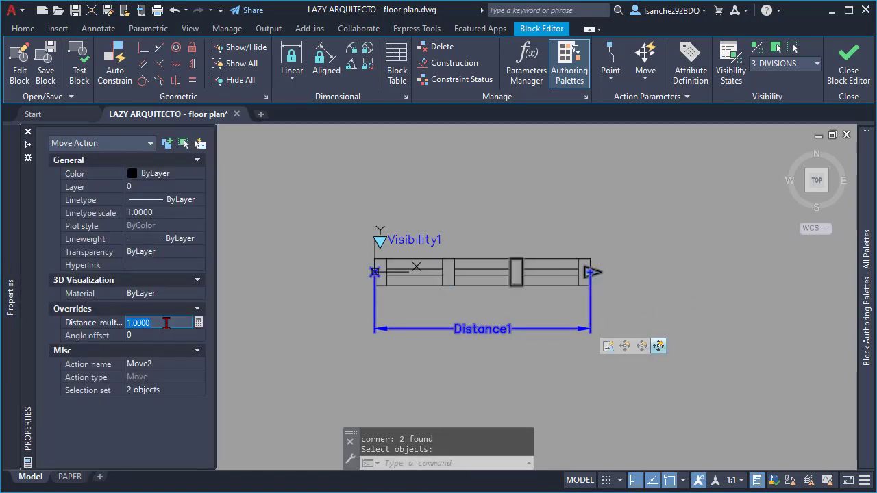
text(0.66)
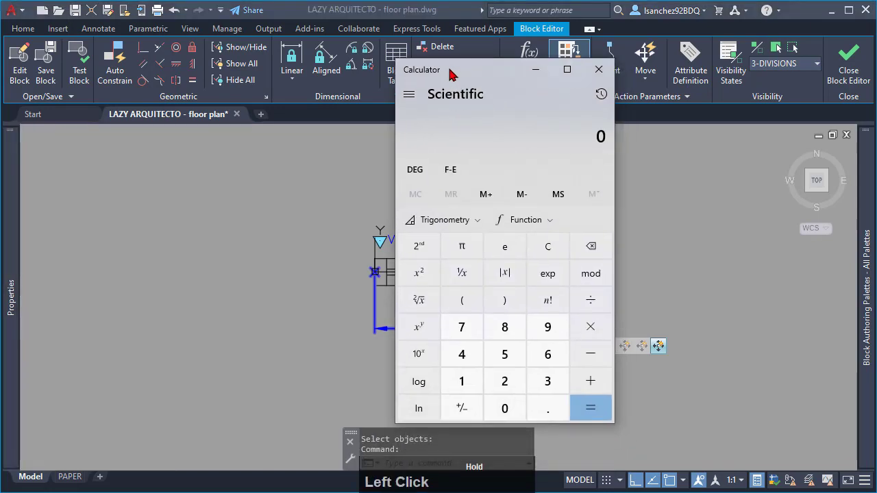
mouse_move(460, 326)
text(1 -)
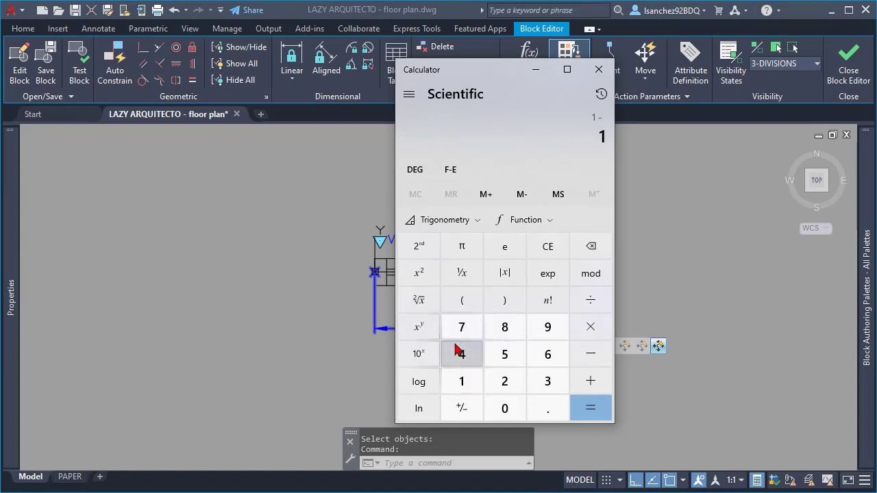
Step: Compute 1 − 0.3333 = 0.6667 in Calculator and close it
click(589, 409)
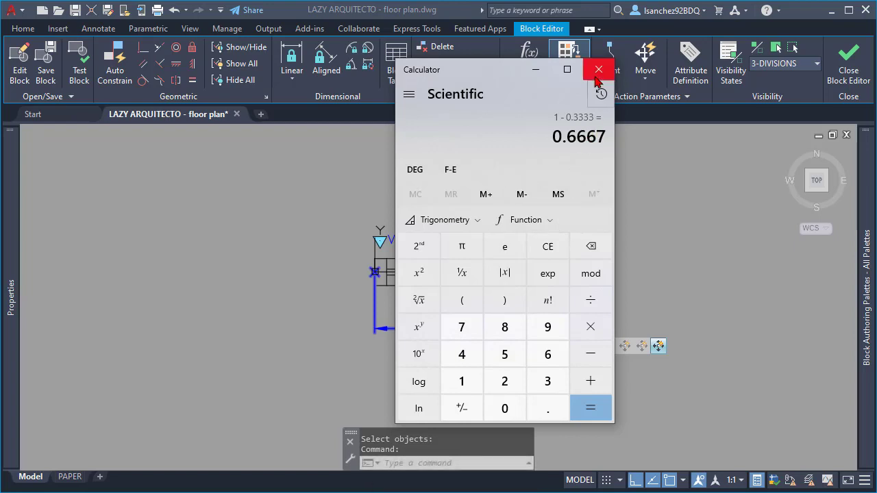
click(598, 69)
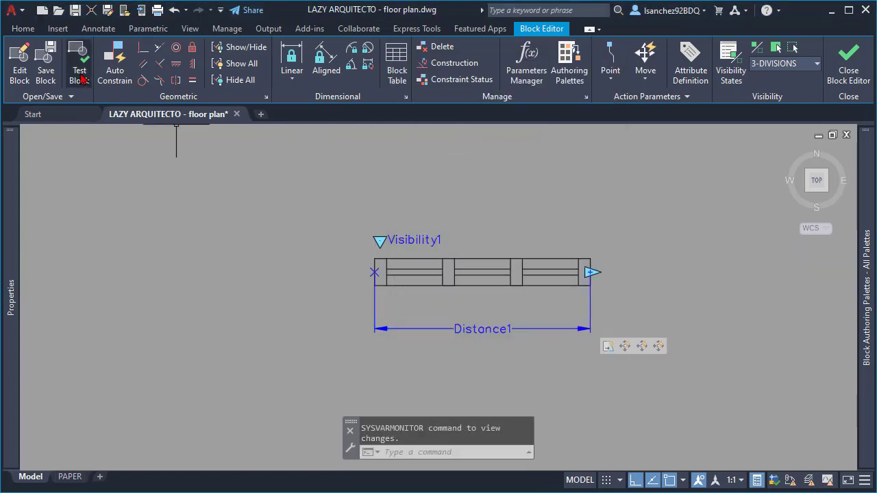
Step: Save the window block definition and close the Block Editor
click(46, 62)
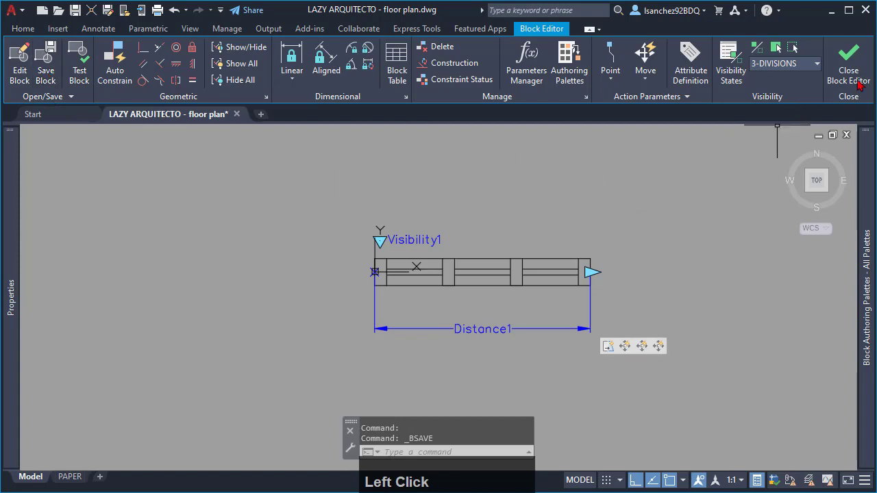
click(848, 60)
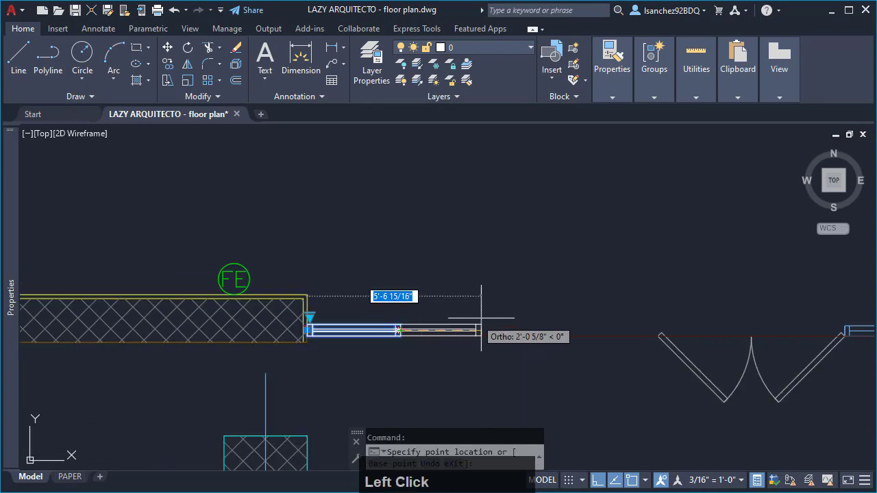
Step: Place the window across the wall opening and show its division visibility options
click(582, 346)
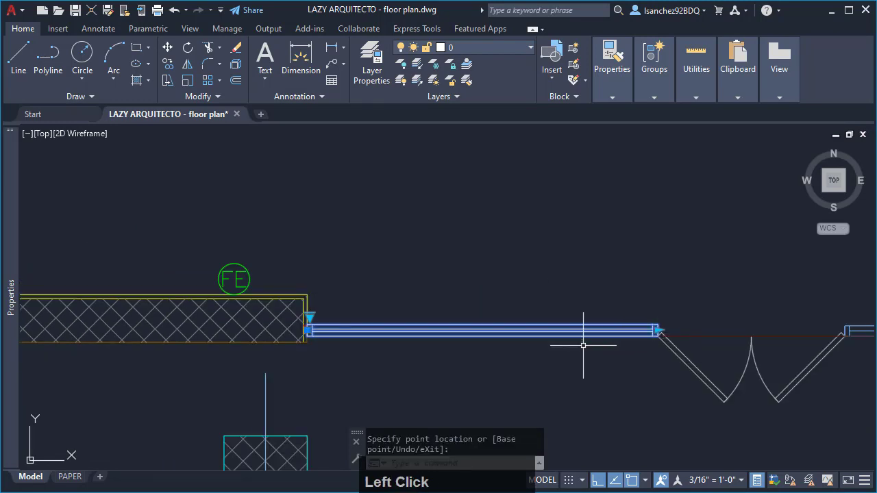
click(310, 321)
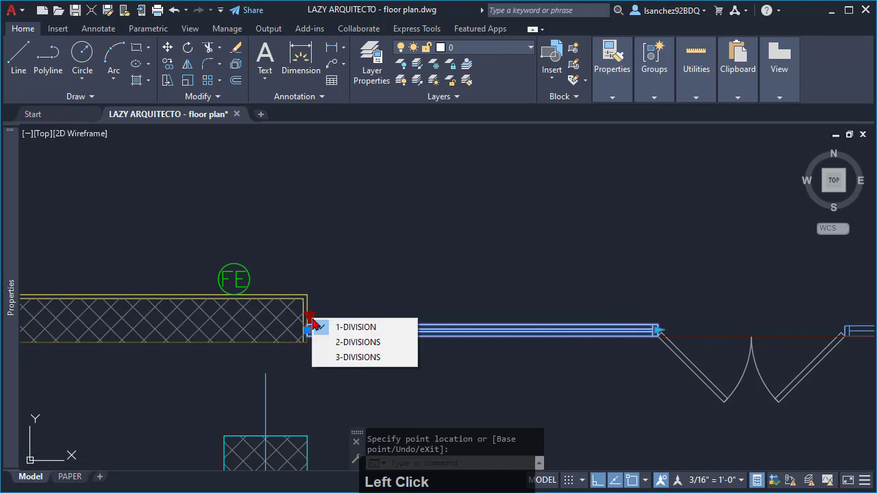